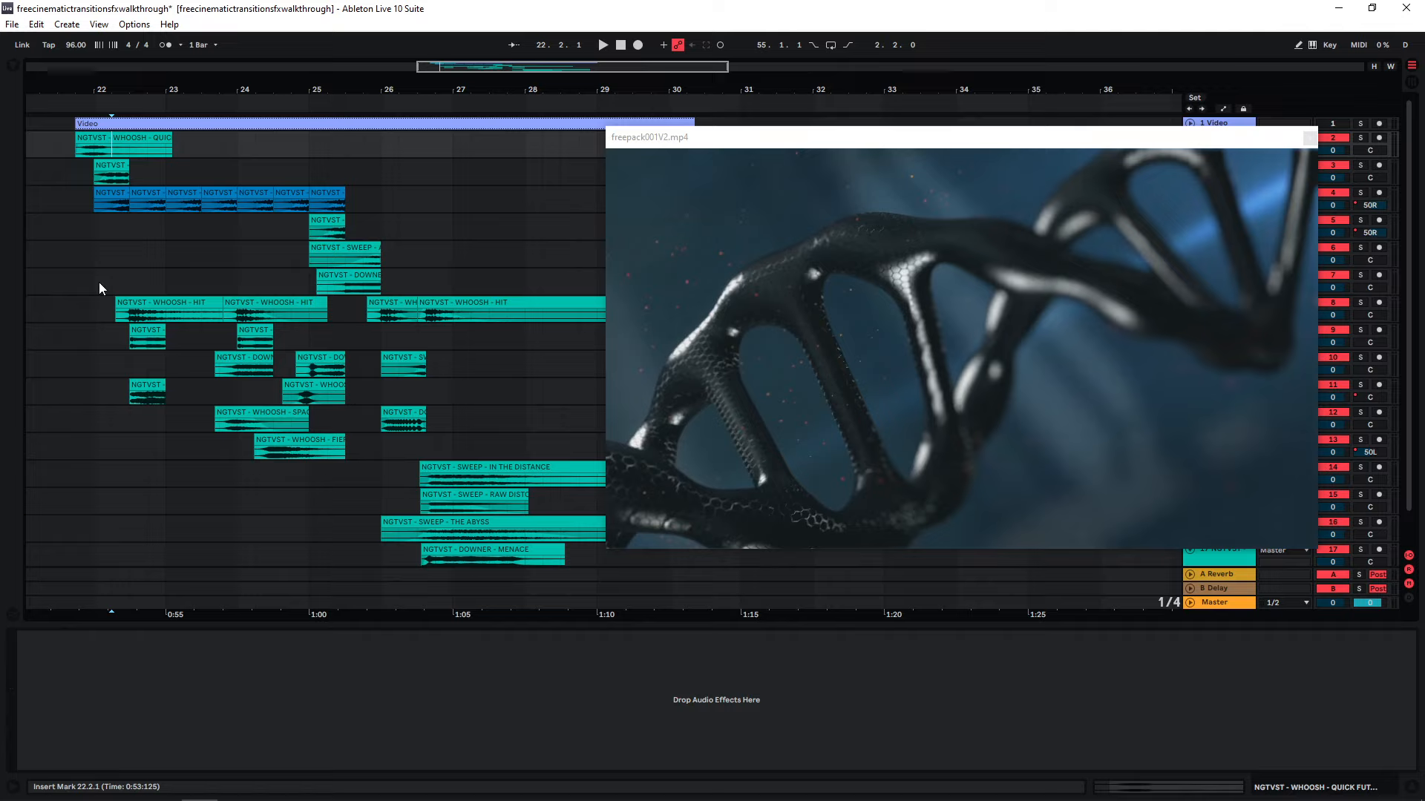
mouse_move(116, 258)
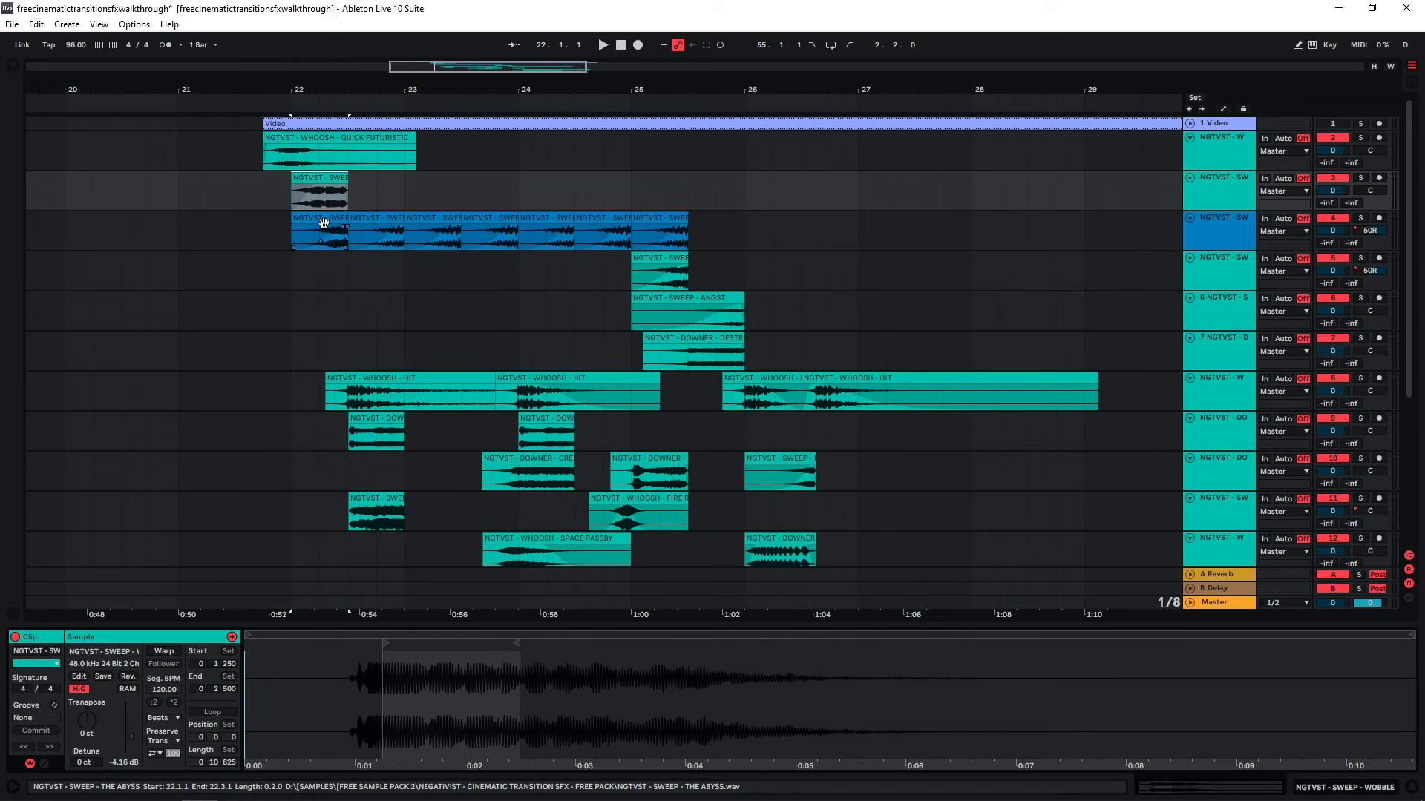
- Inspect the Abyss slice, Distant Braam, Quick Futuristic whoosh and Wobble clips, then play the transition before bar 22
click(318, 231)
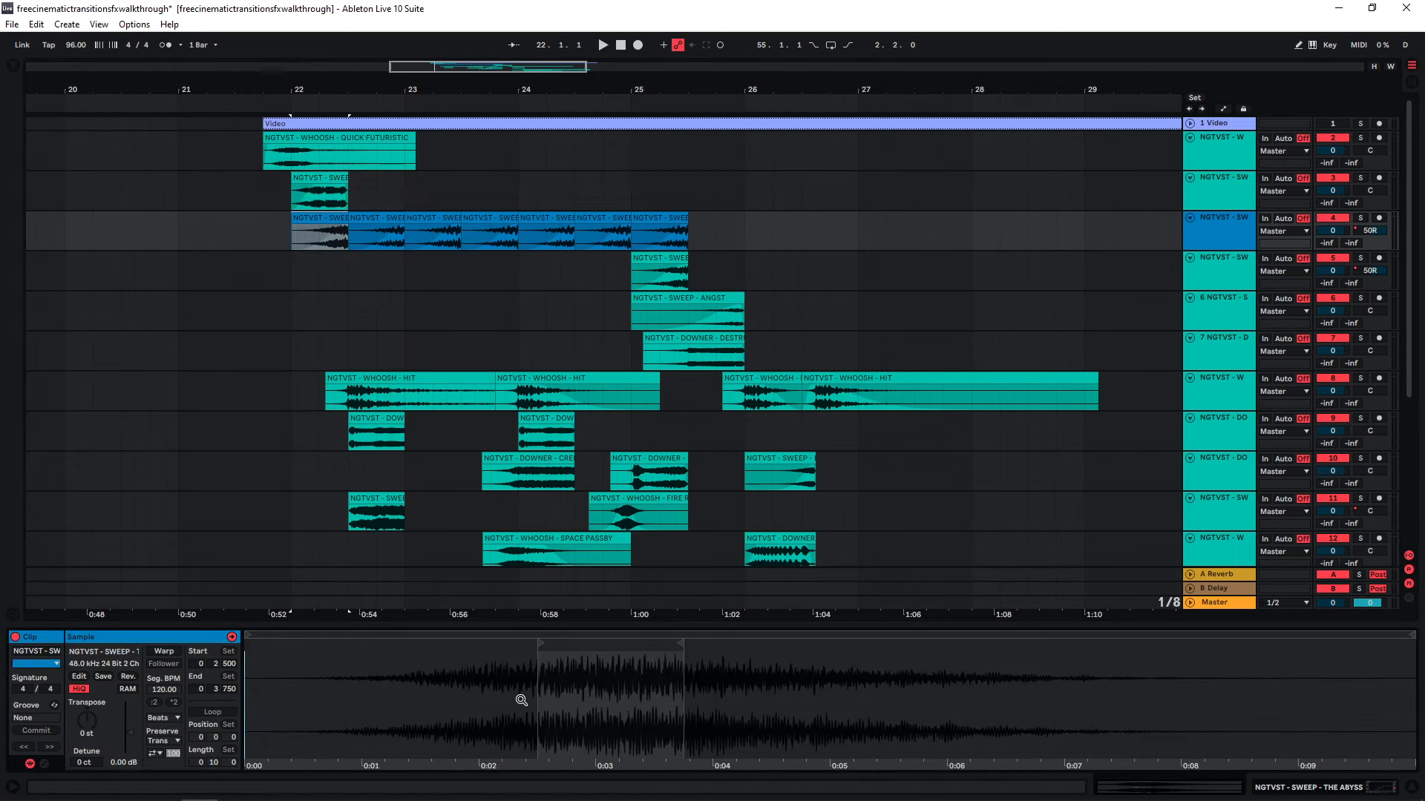
click(375, 509)
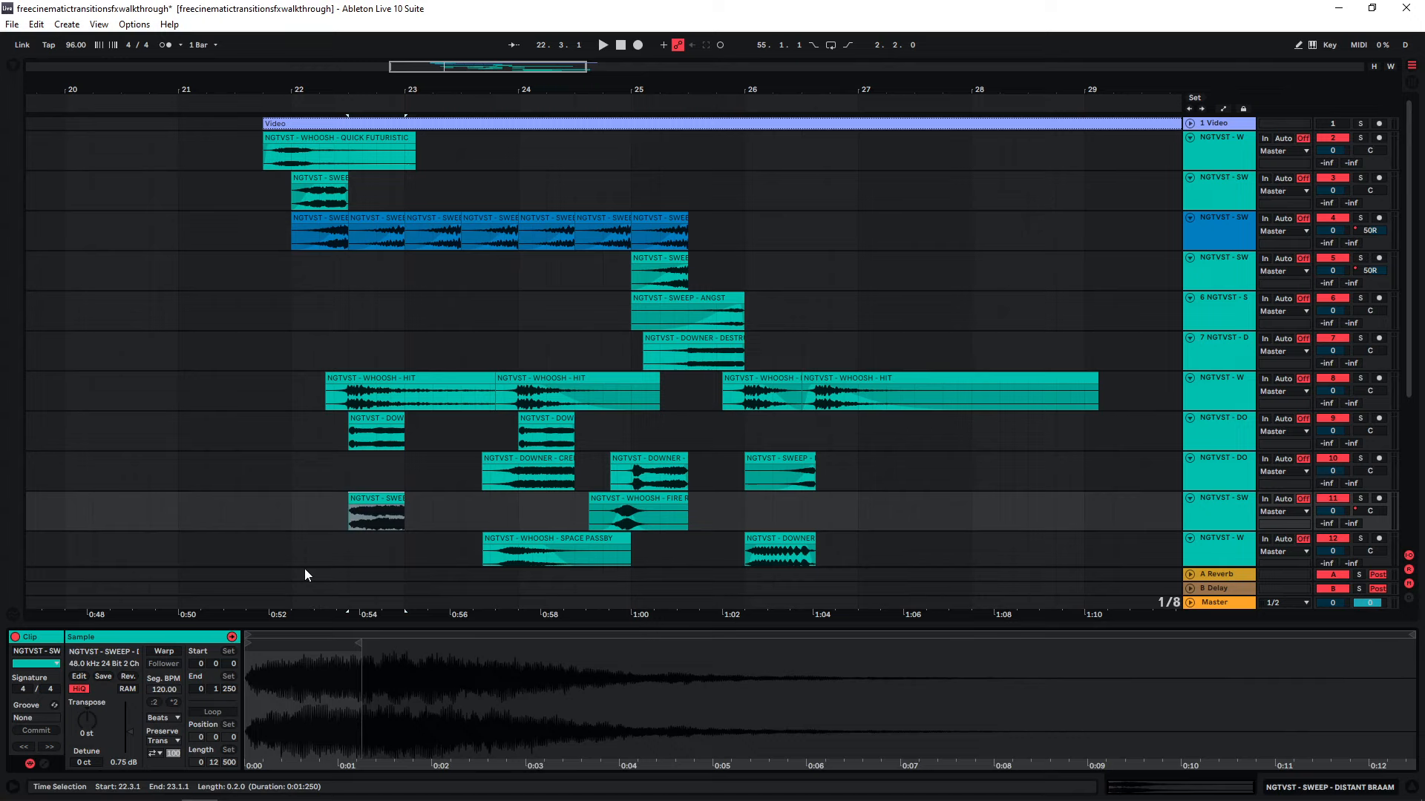
click(659, 264)
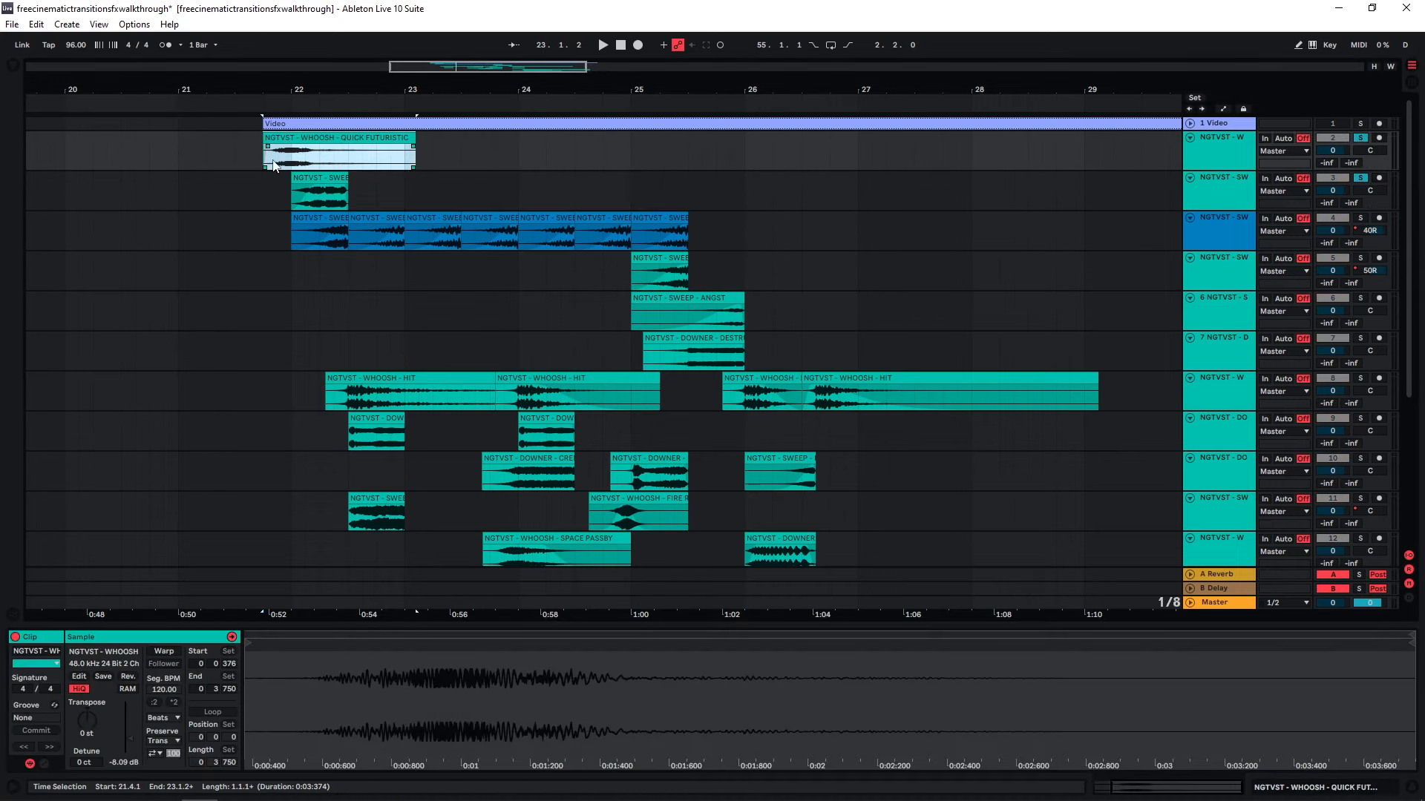
click(320, 192)
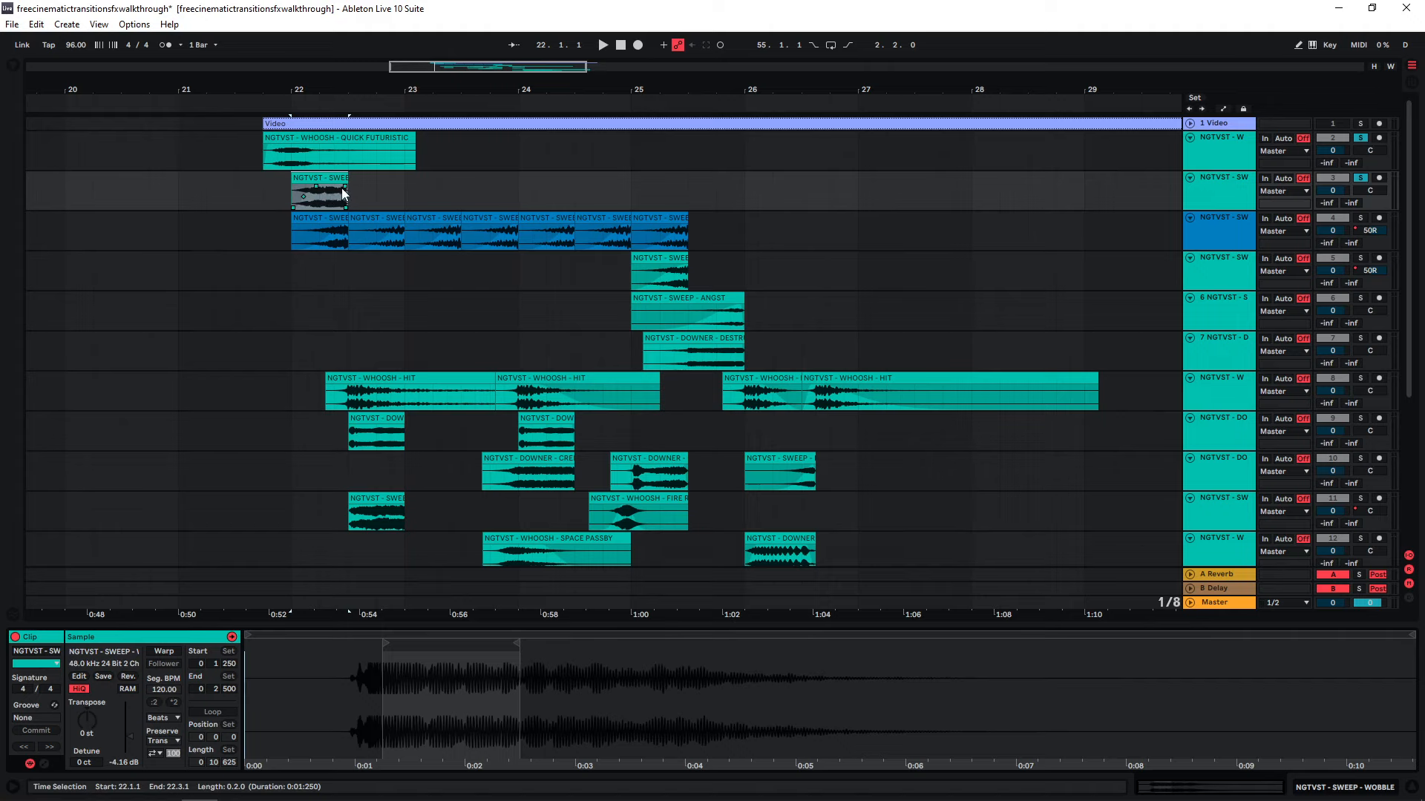
mouse_move(316, 196)
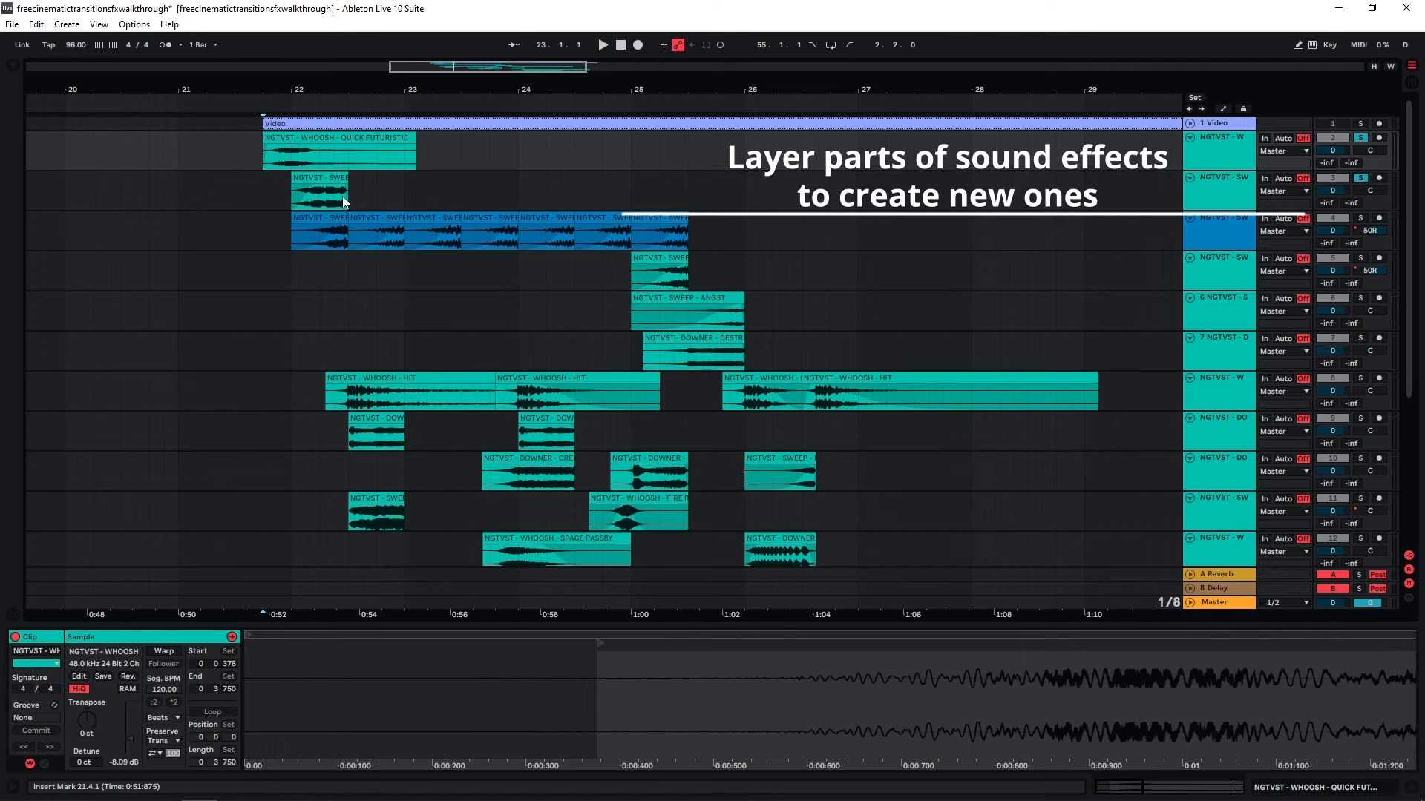
click(321, 193)
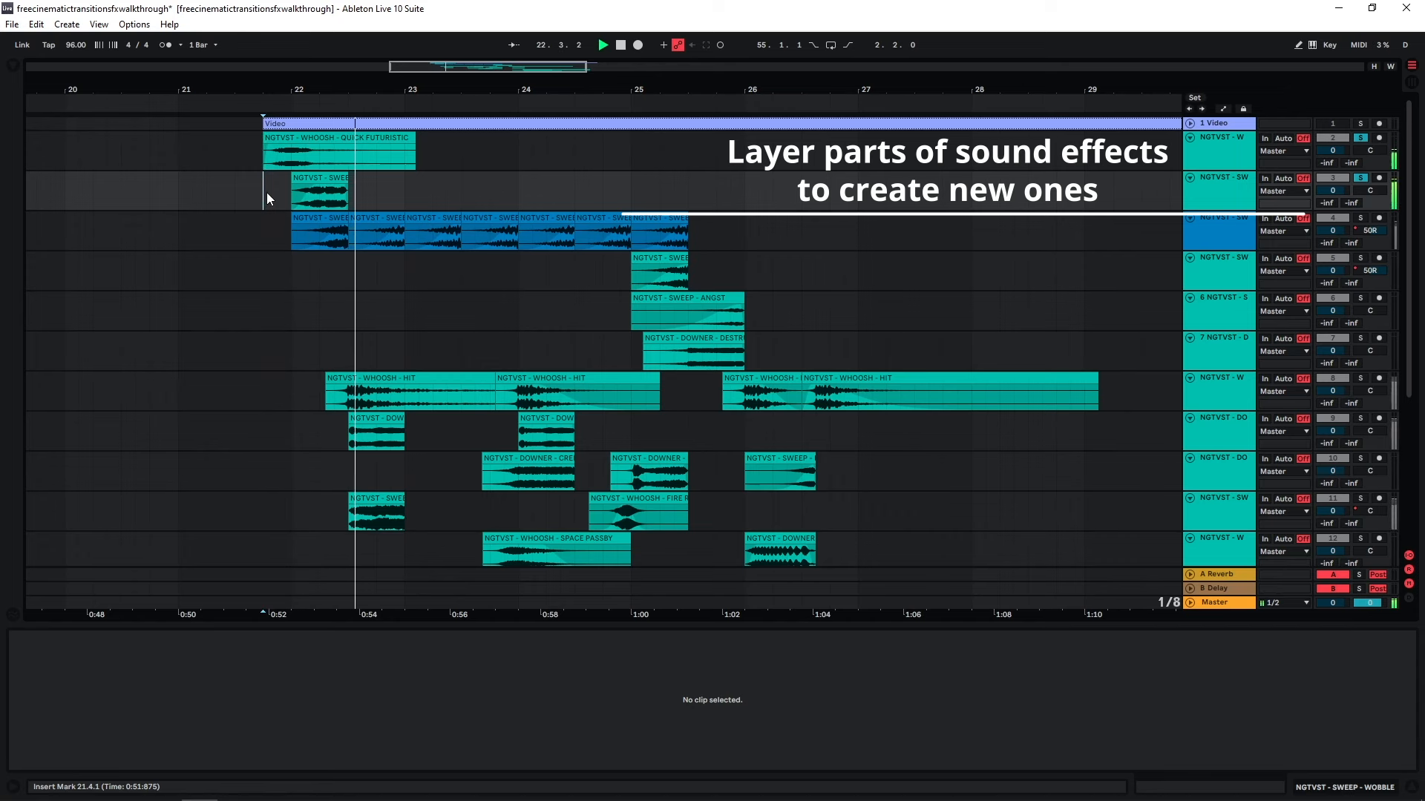
- Inspect the Abyss slice, Creep downer and reversed In the Distance sweep, then clear the selection
click(318, 232)
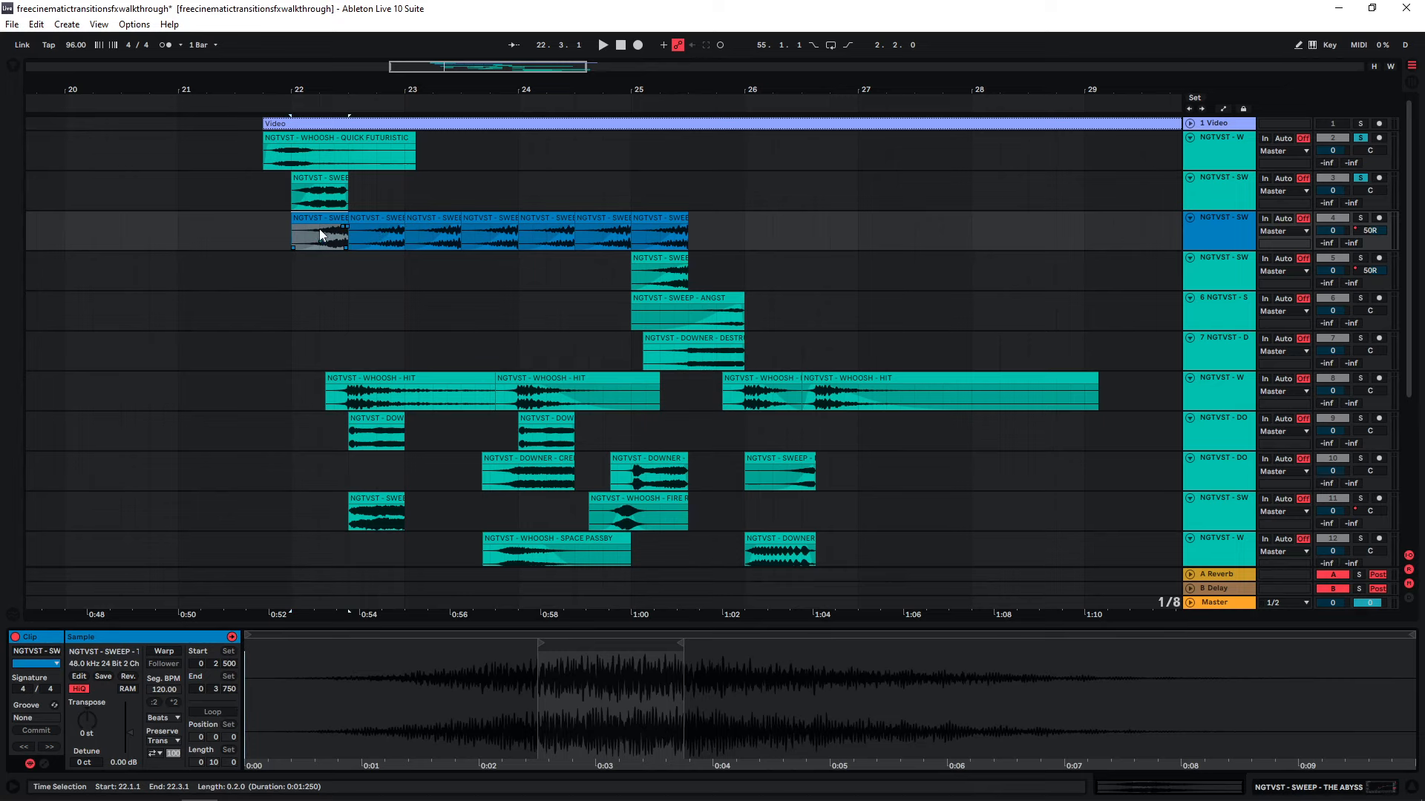
click(375, 432)
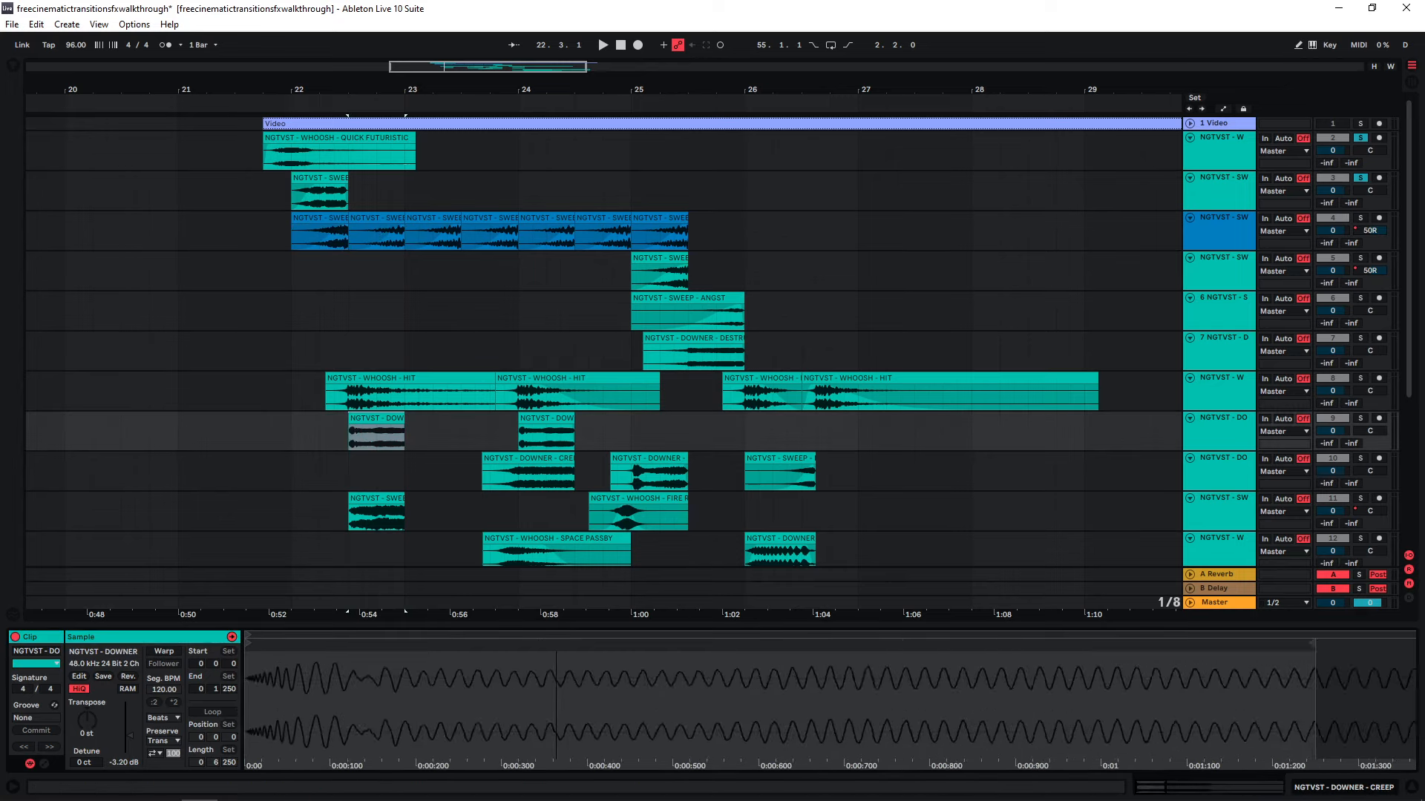
click(779, 470)
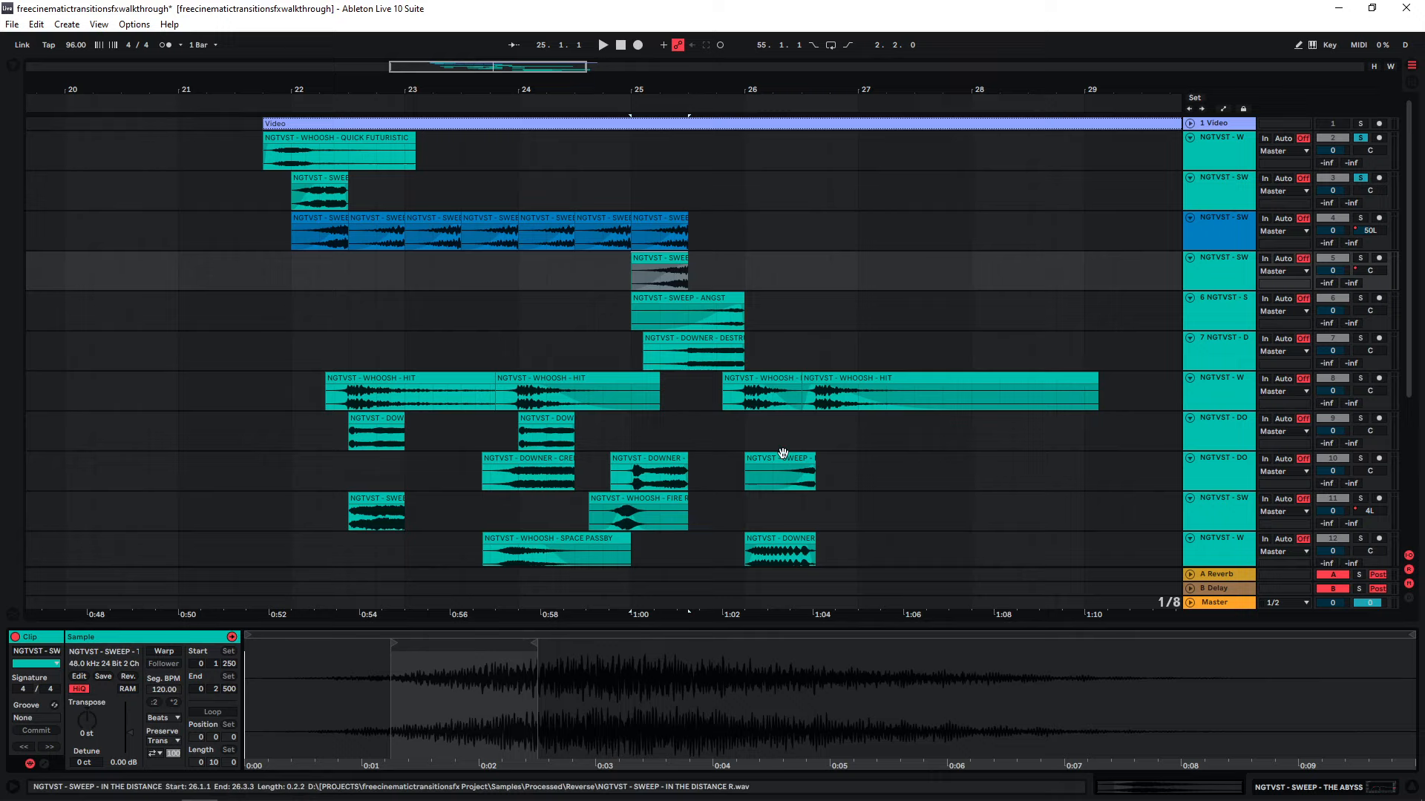
click(282, 196)
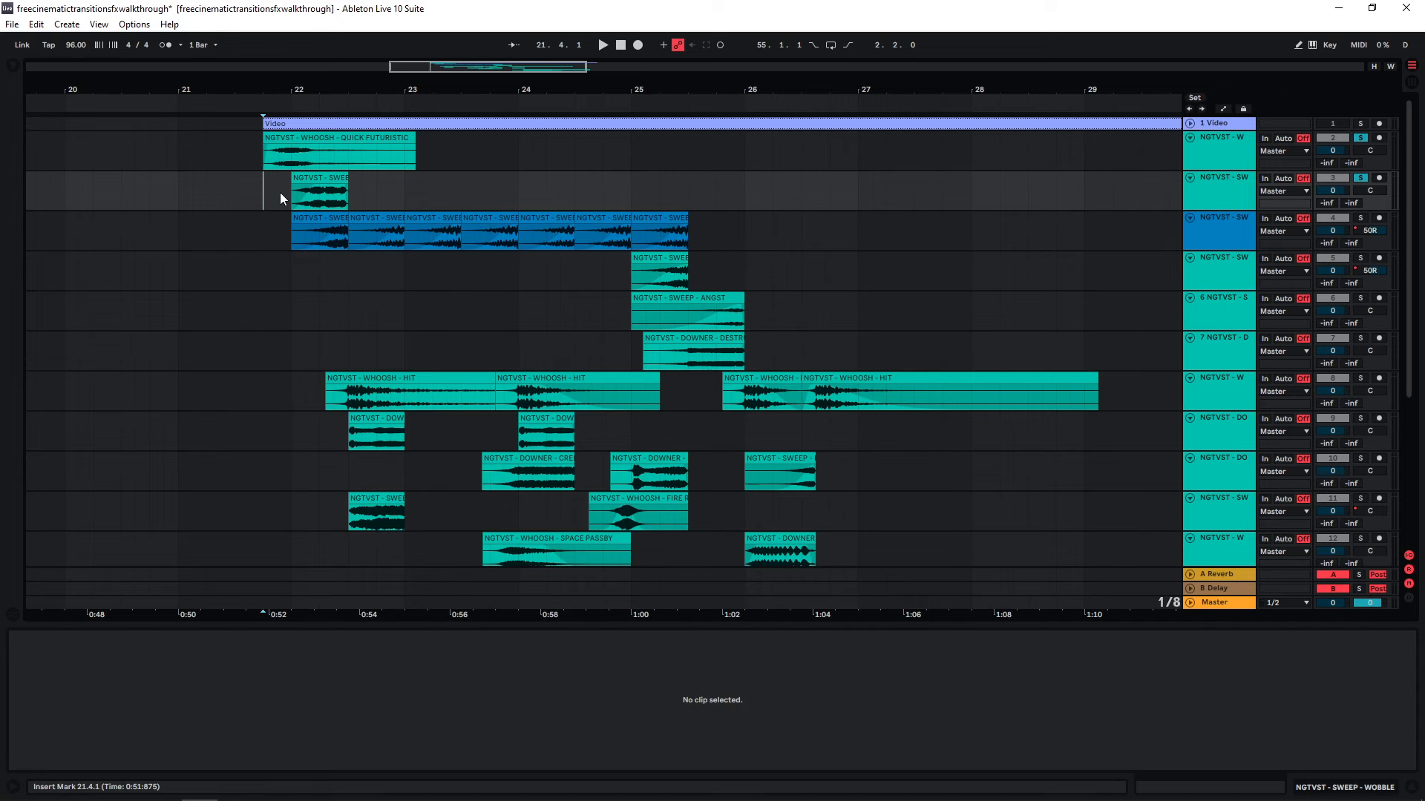
- Step through the pitched Abyss slices and audition the long Abyss sweep that follows them
click(317, 232)
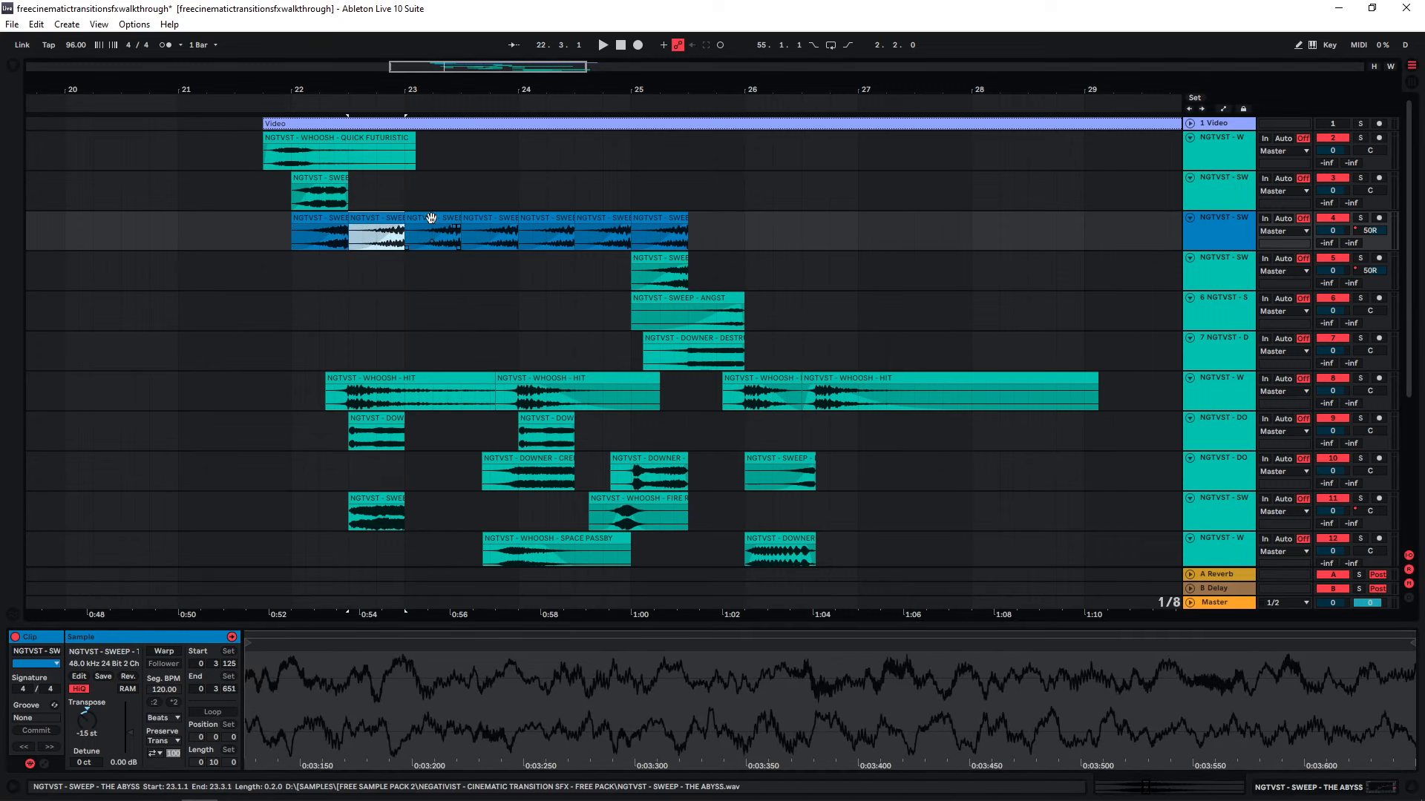
click(427, 232)
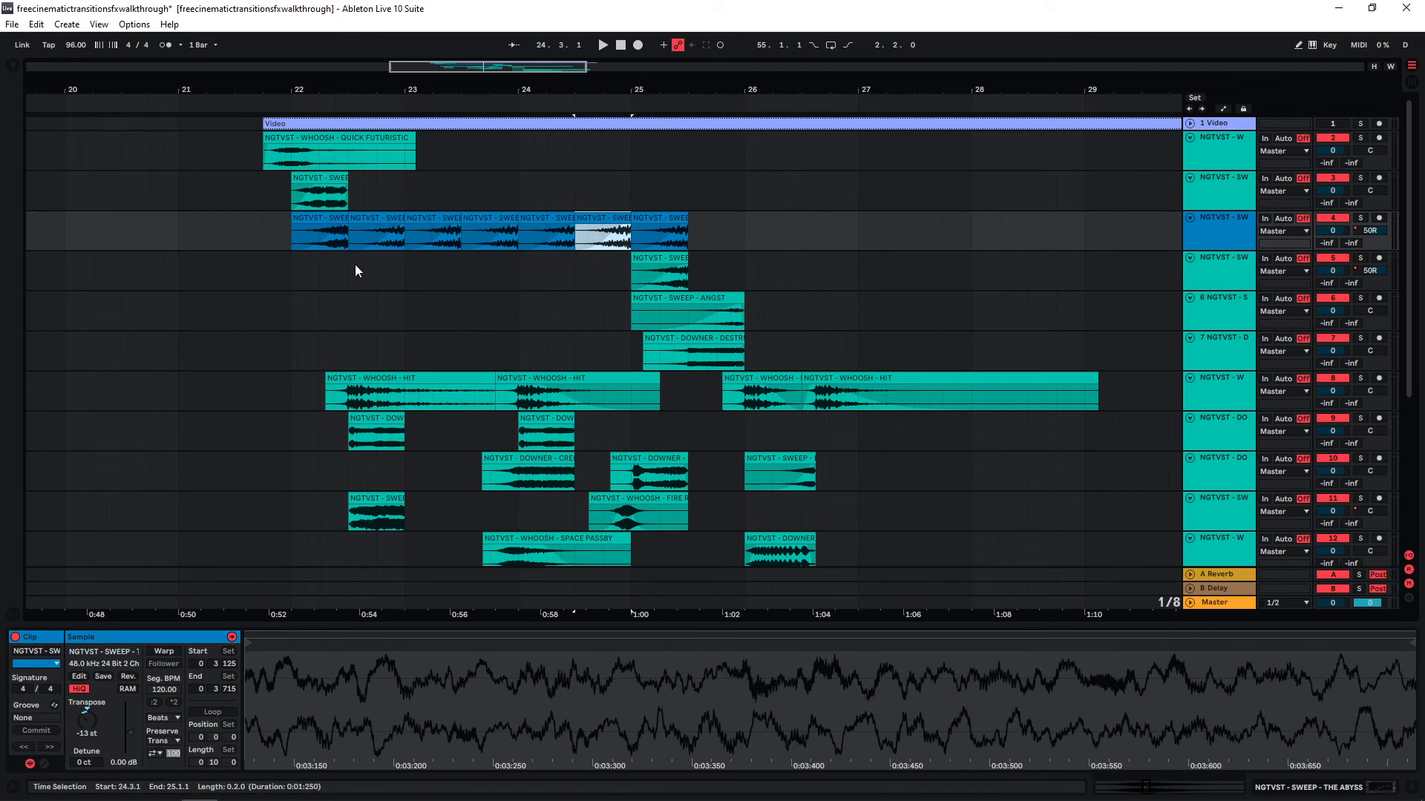
click(659, 231)
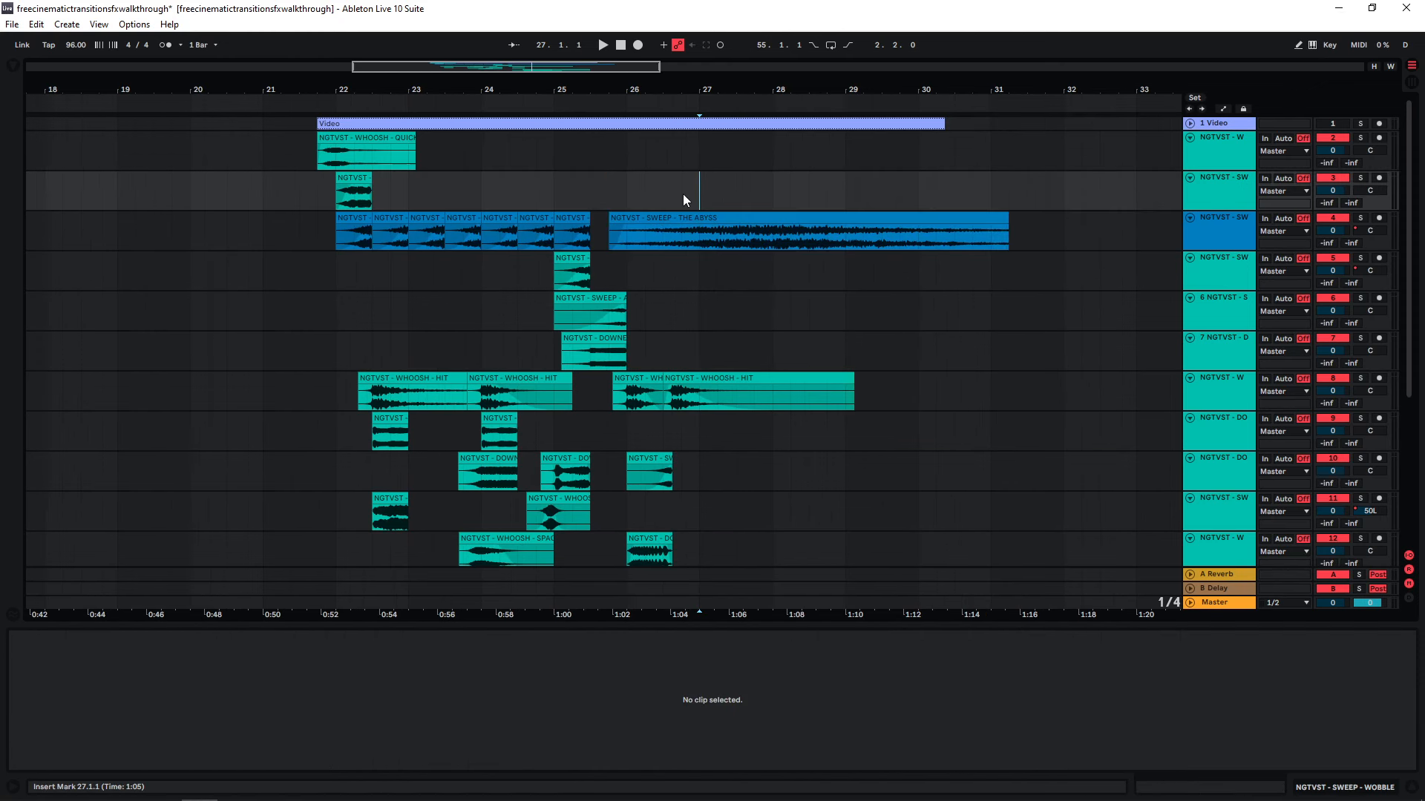
click(807, 229)
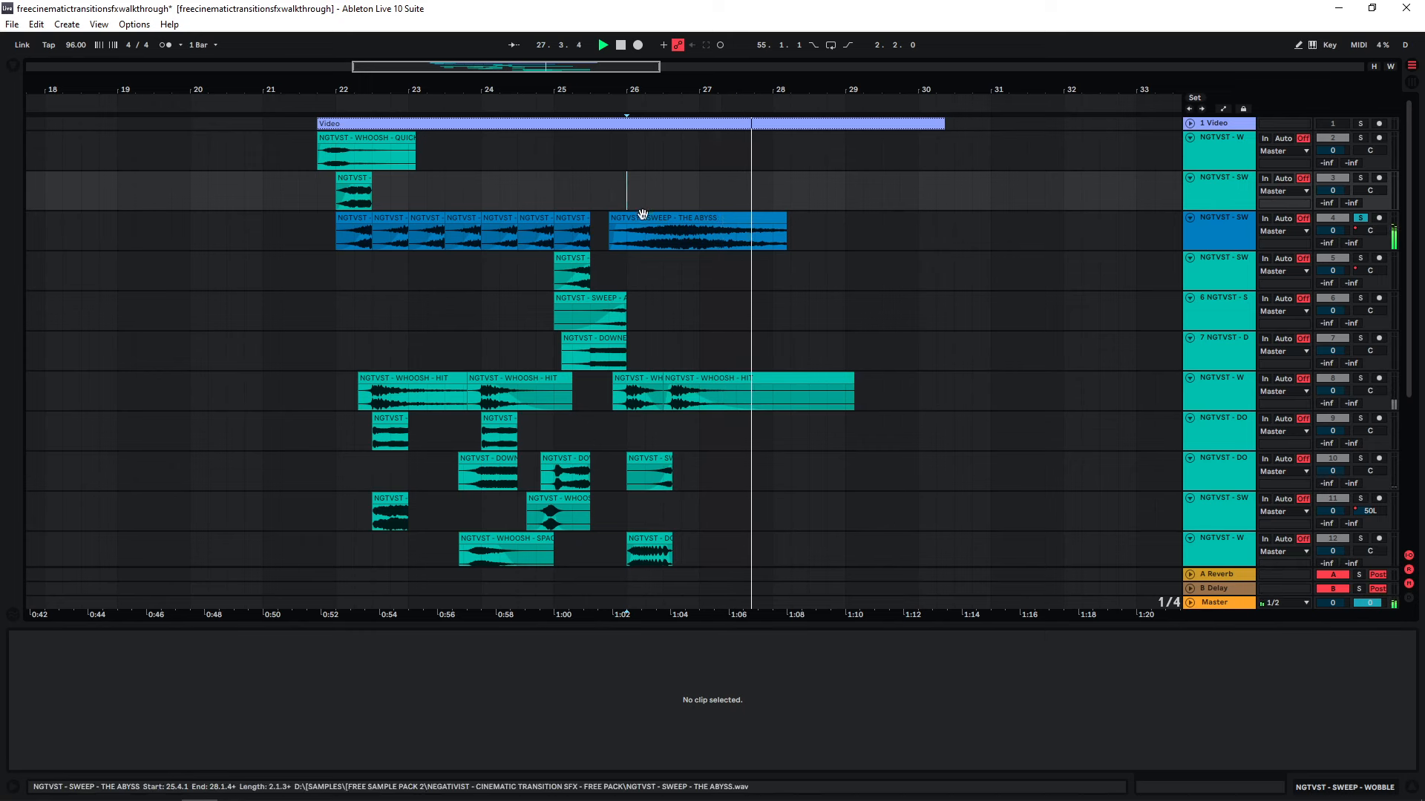
click(694, 230)
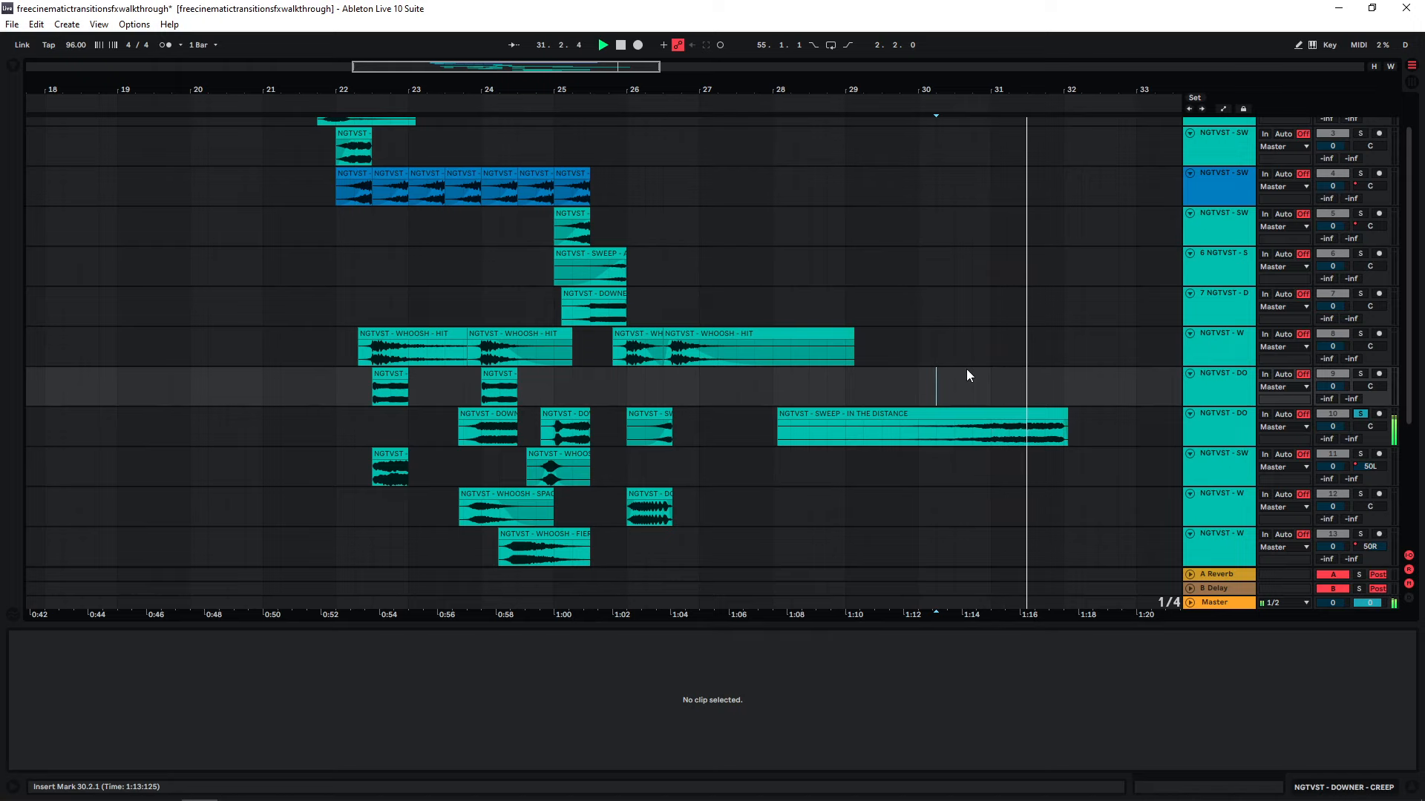
- Inspect the sweep pitched up 18 semitones and zoom in on bars 21–27 with the Video track visible
click(648, 428)
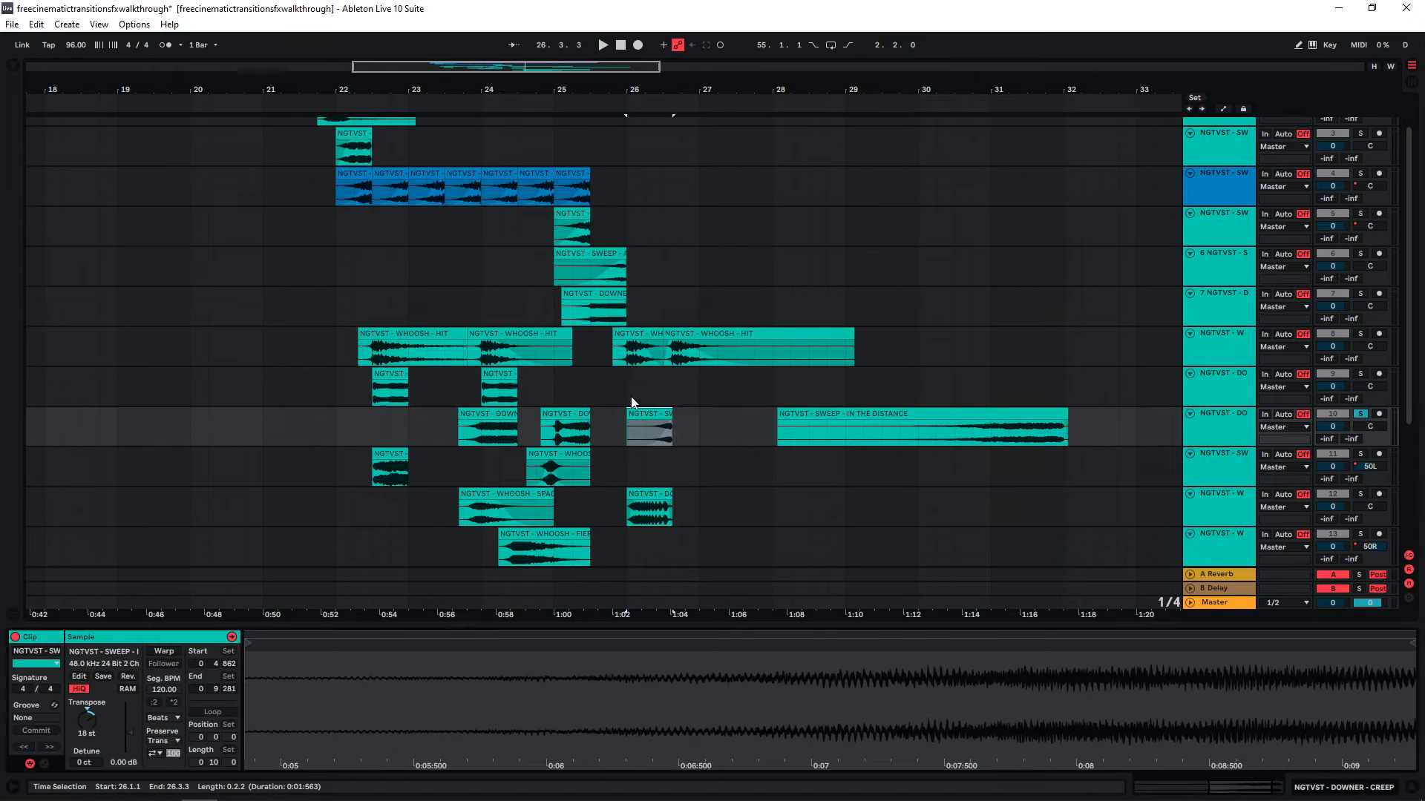
click(633, 385)
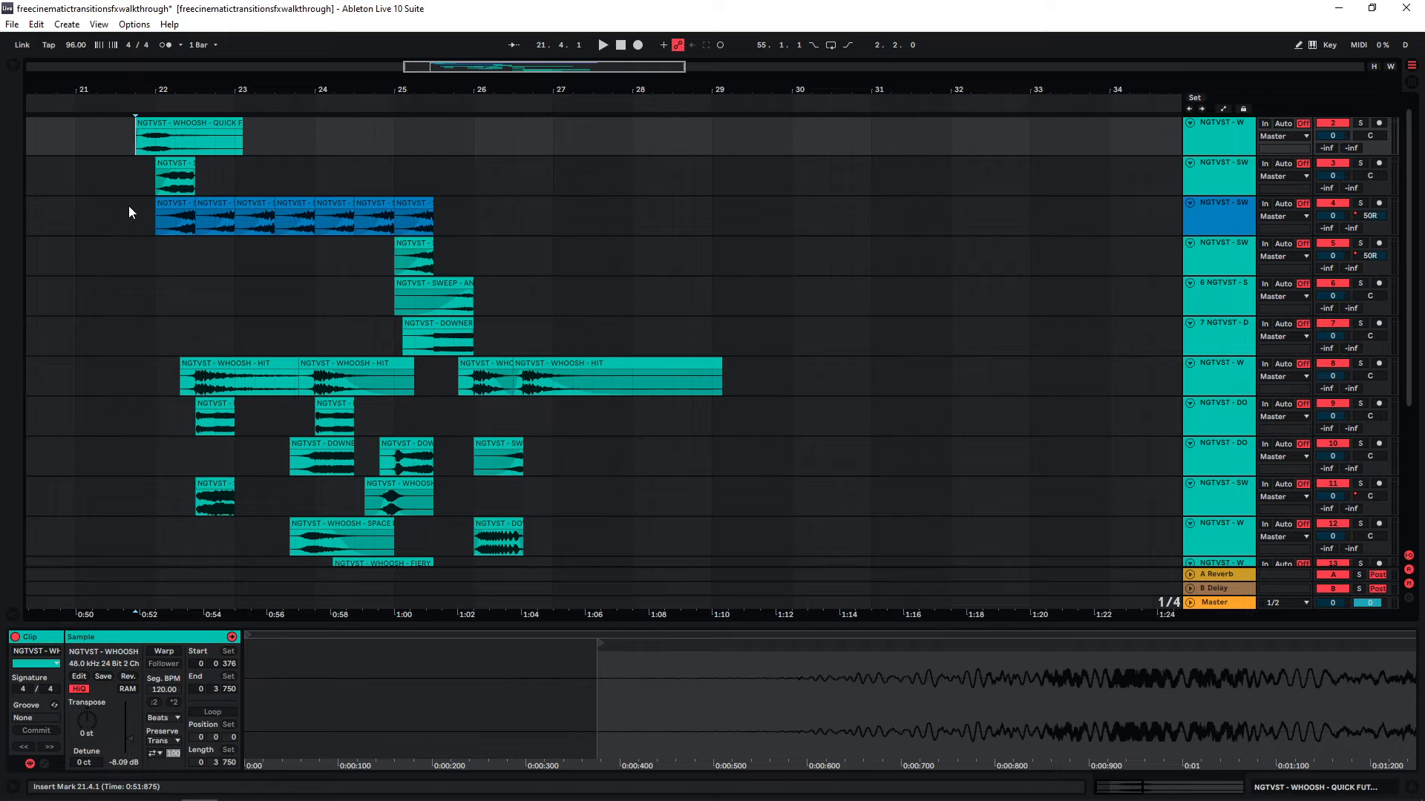
click(1217, 137)
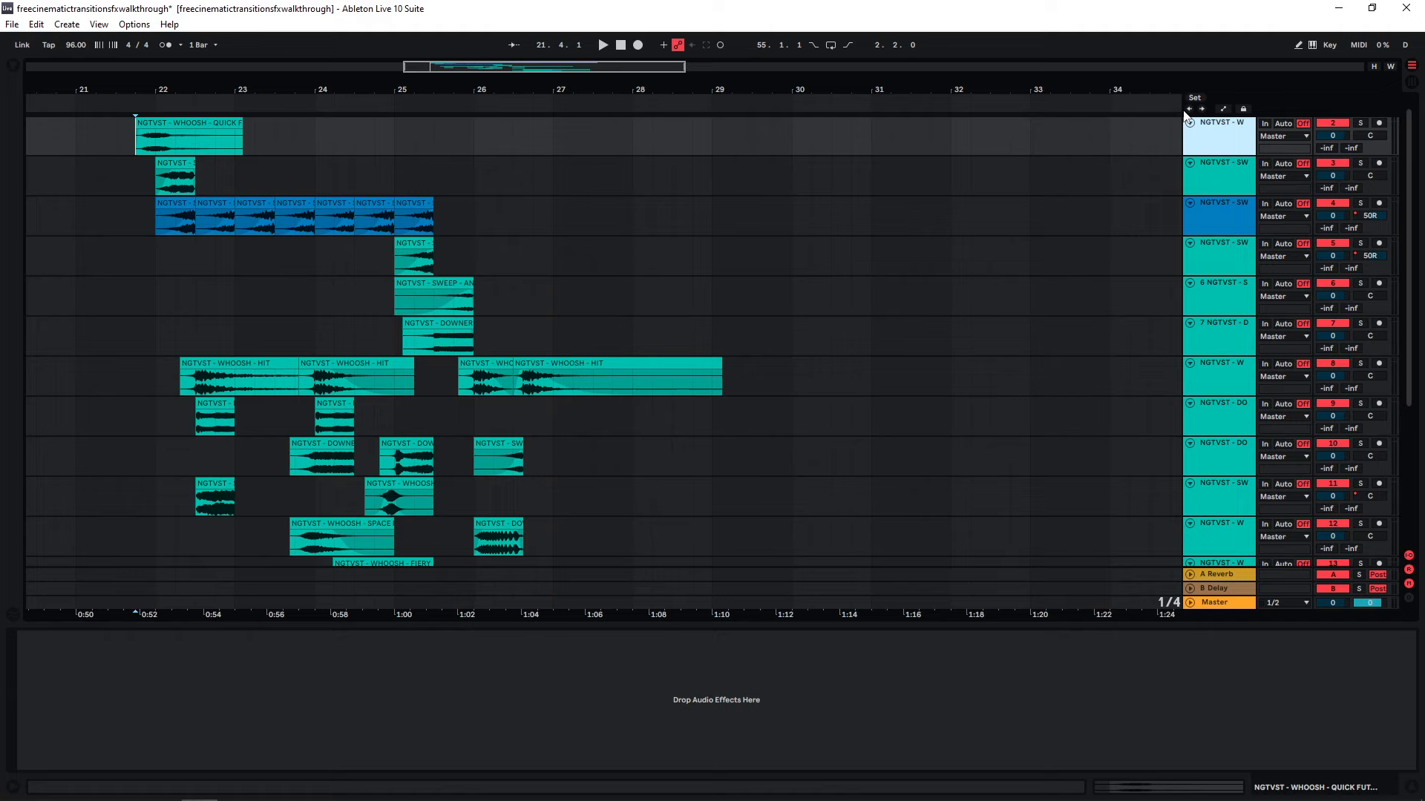
click(1220, 322)
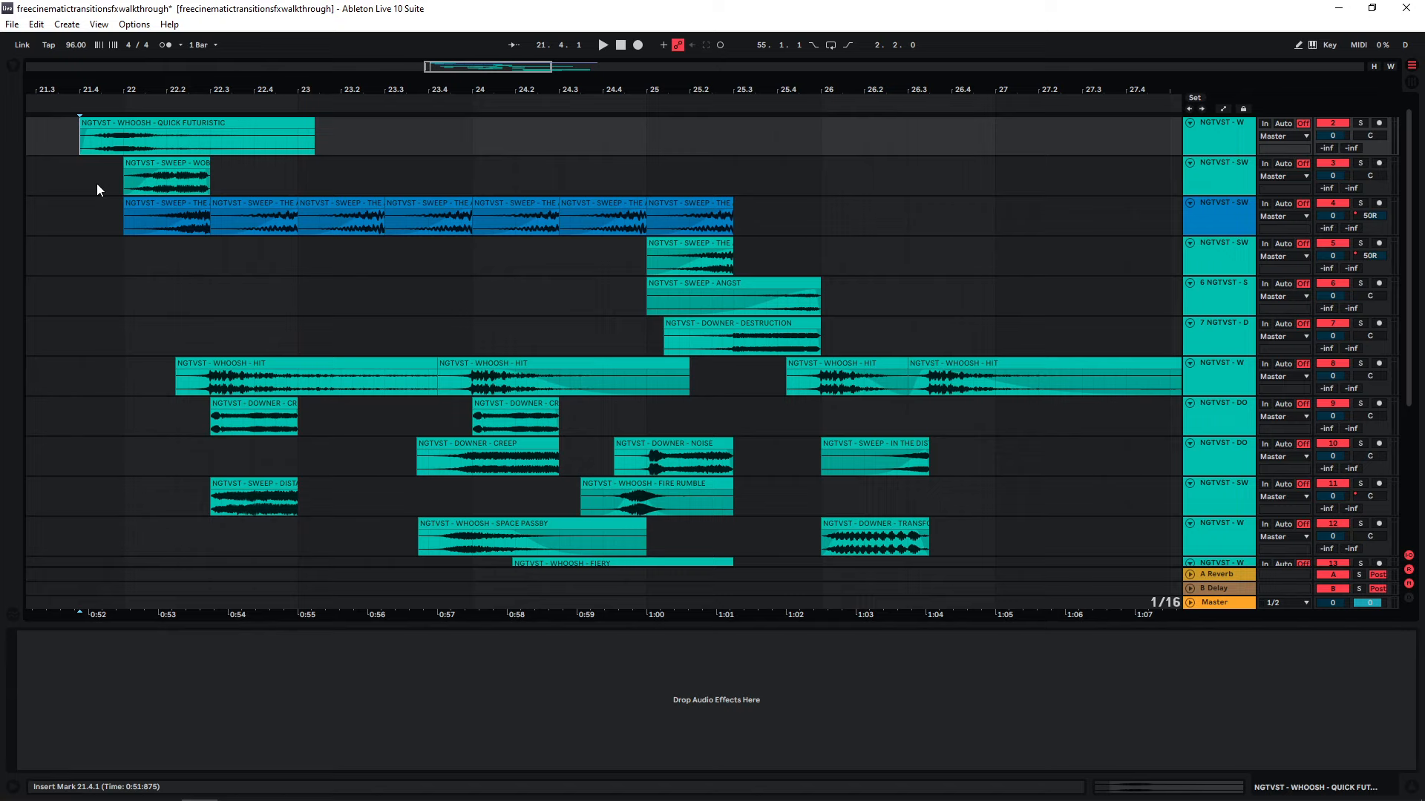
mouse_move(376, 325)
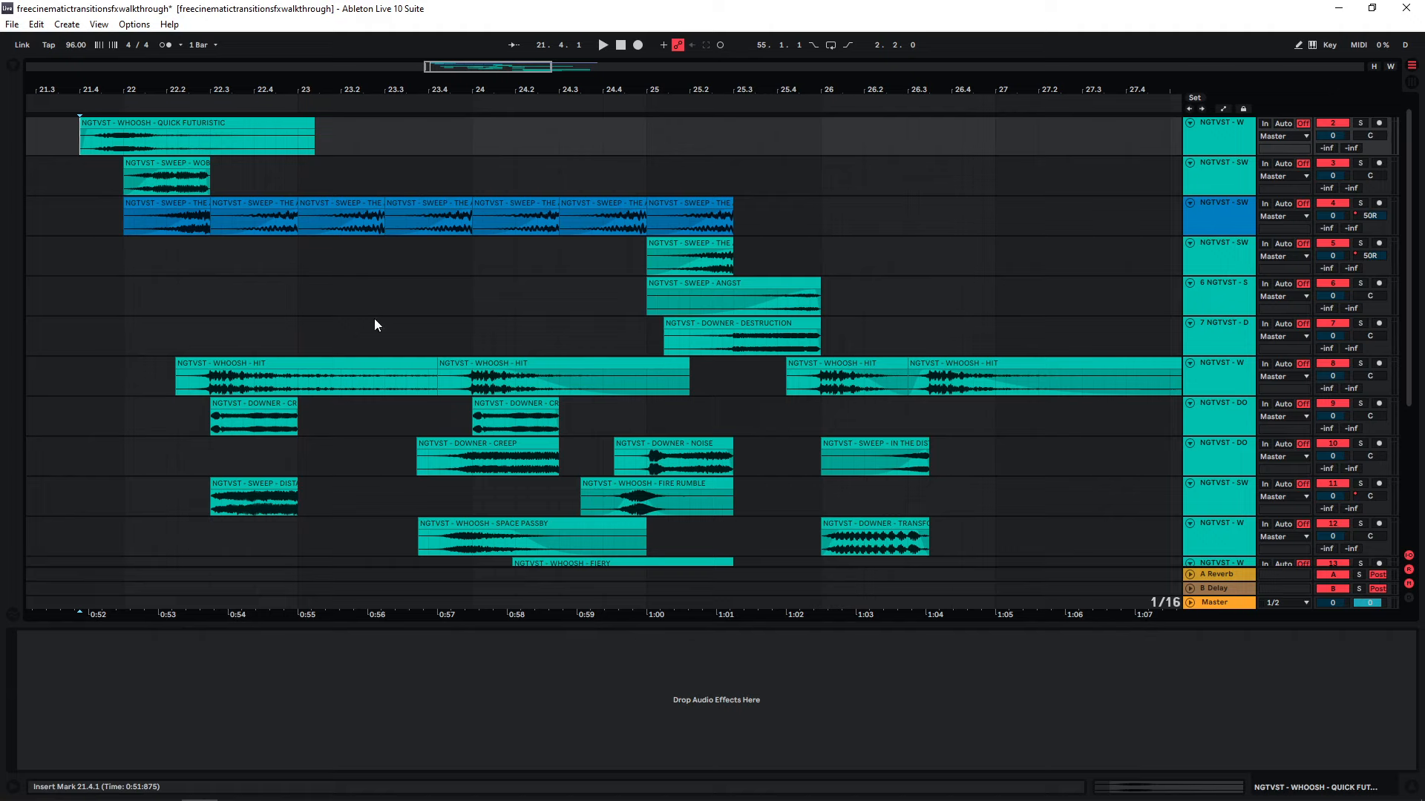
mouse_move(531, 343)
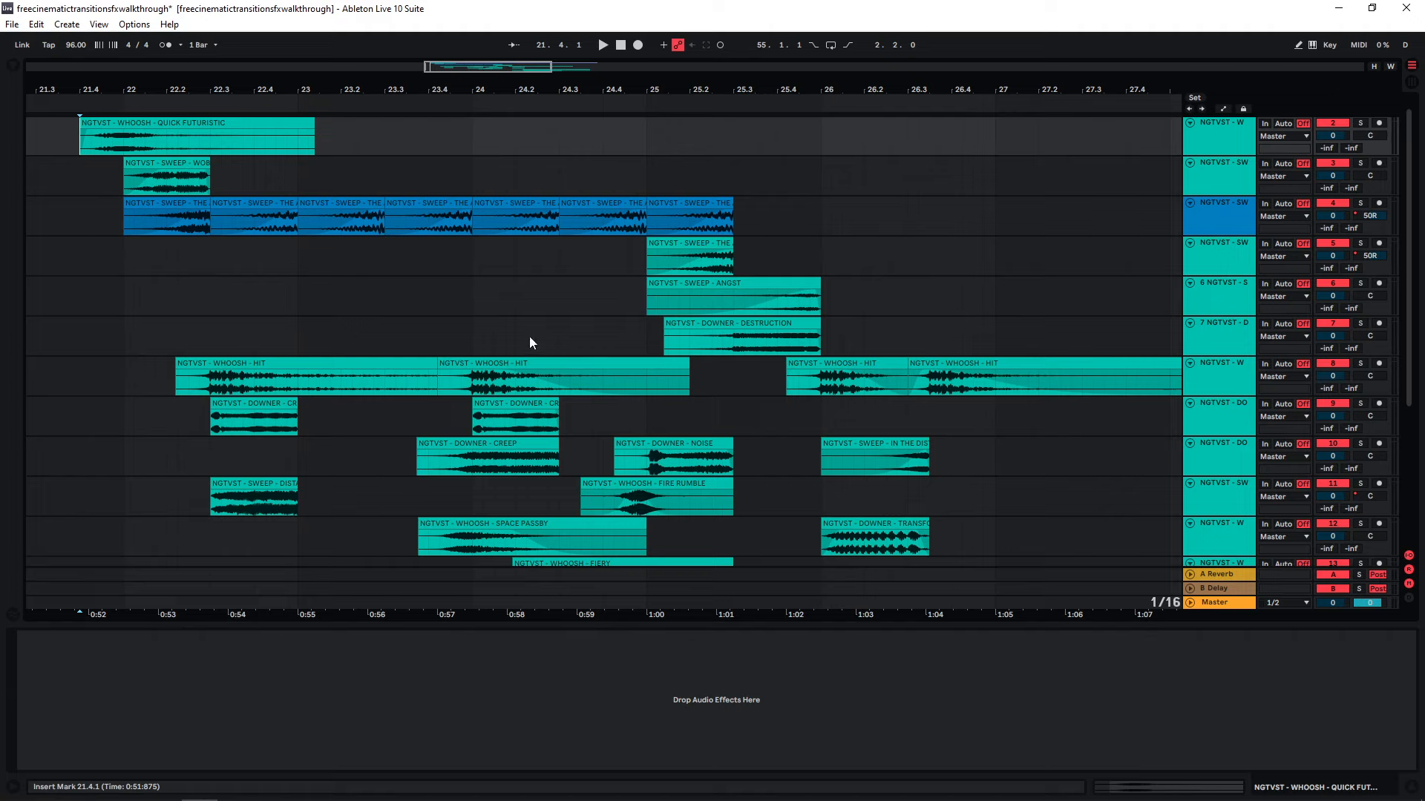
mouse_move(123, 257)
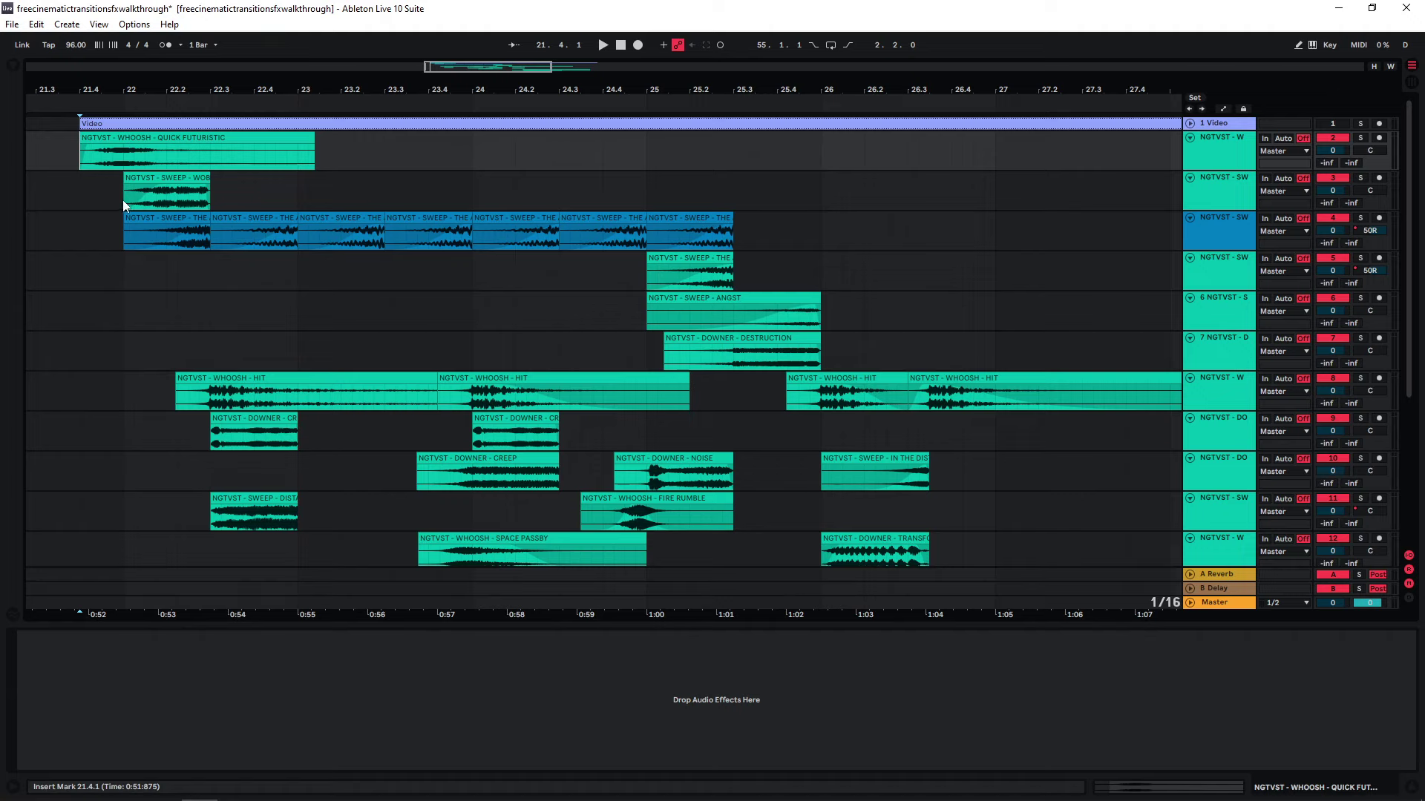
- Play the first hit from bar 22, move the play position through bars 22.3 and 23, then set it at the second hit near bar 26
click(603, 45)
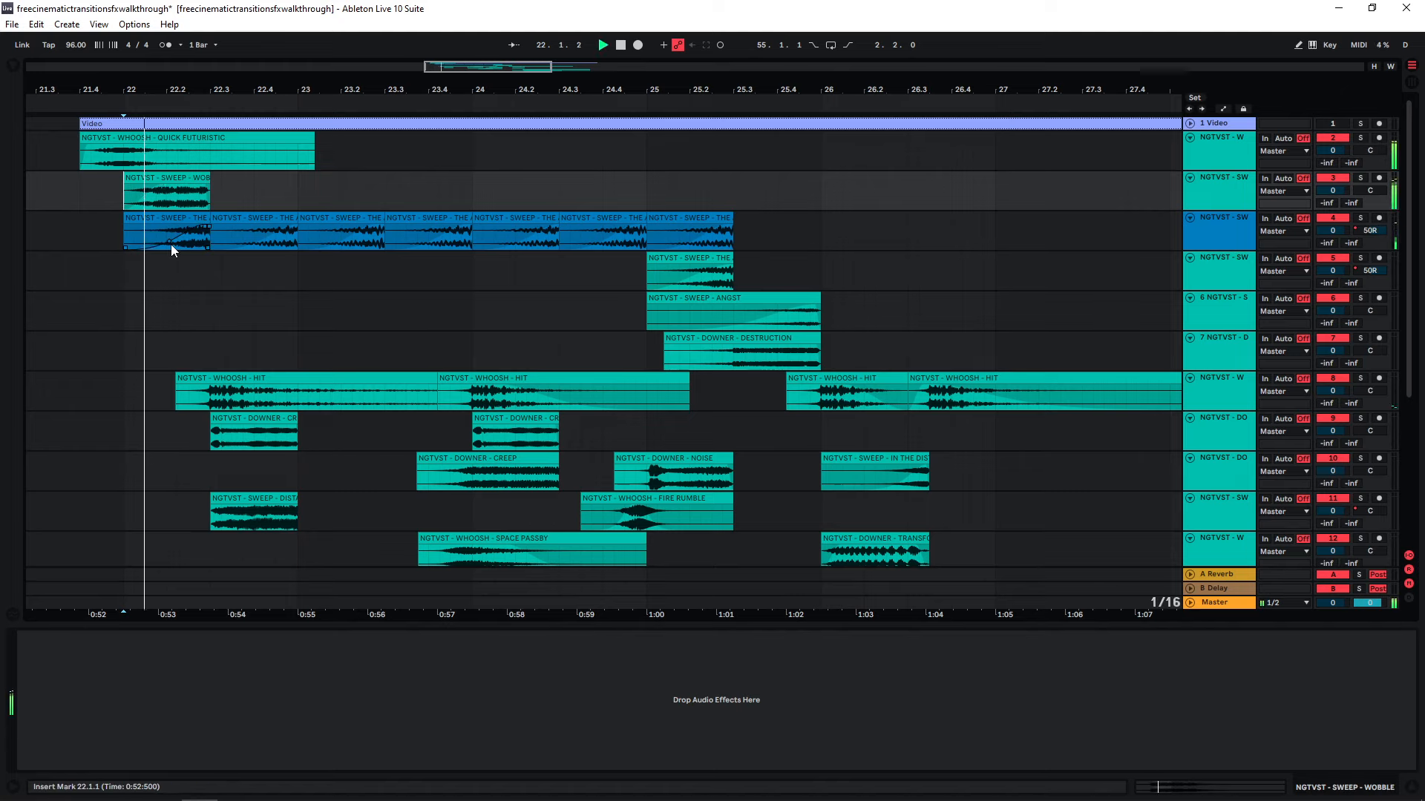
click(166, 191)
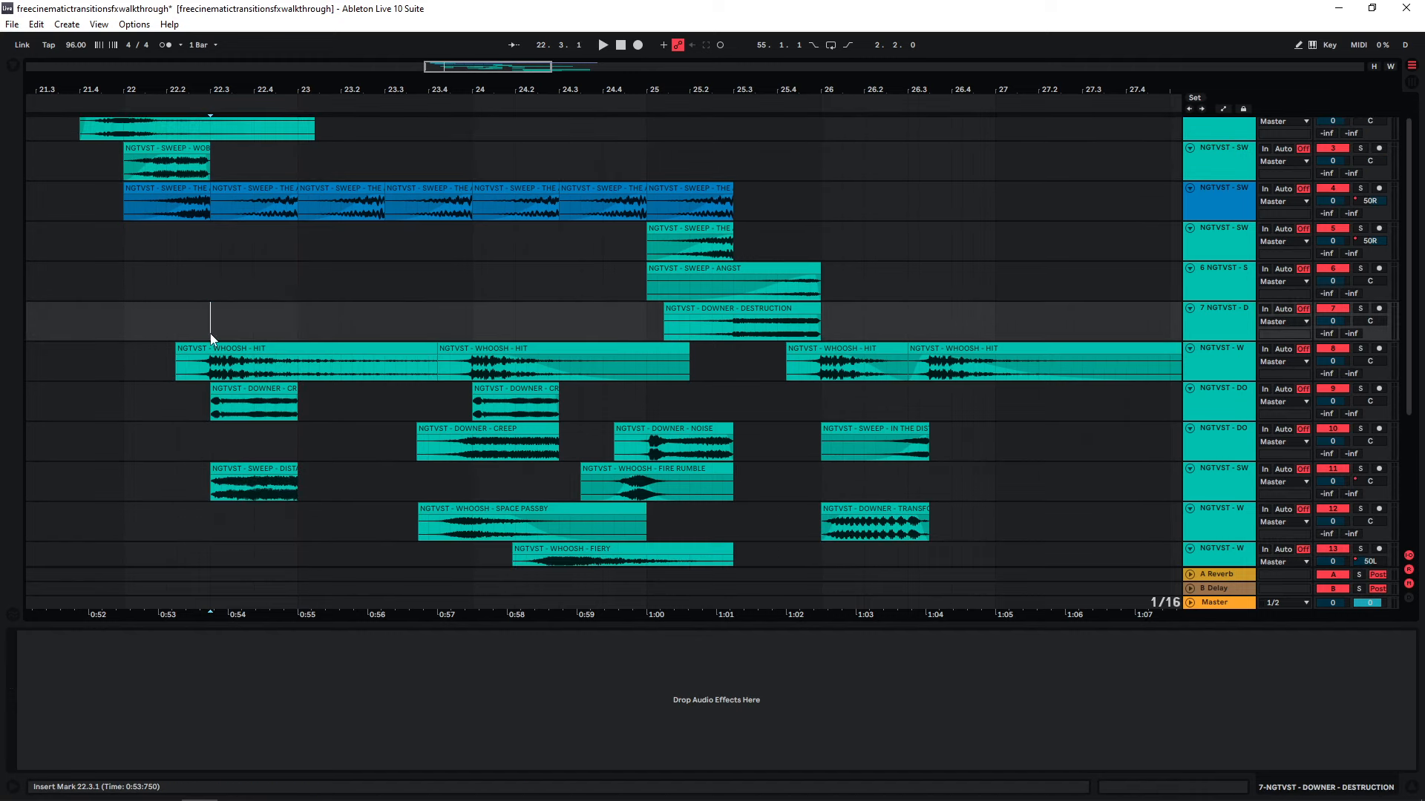
click(227, 162)
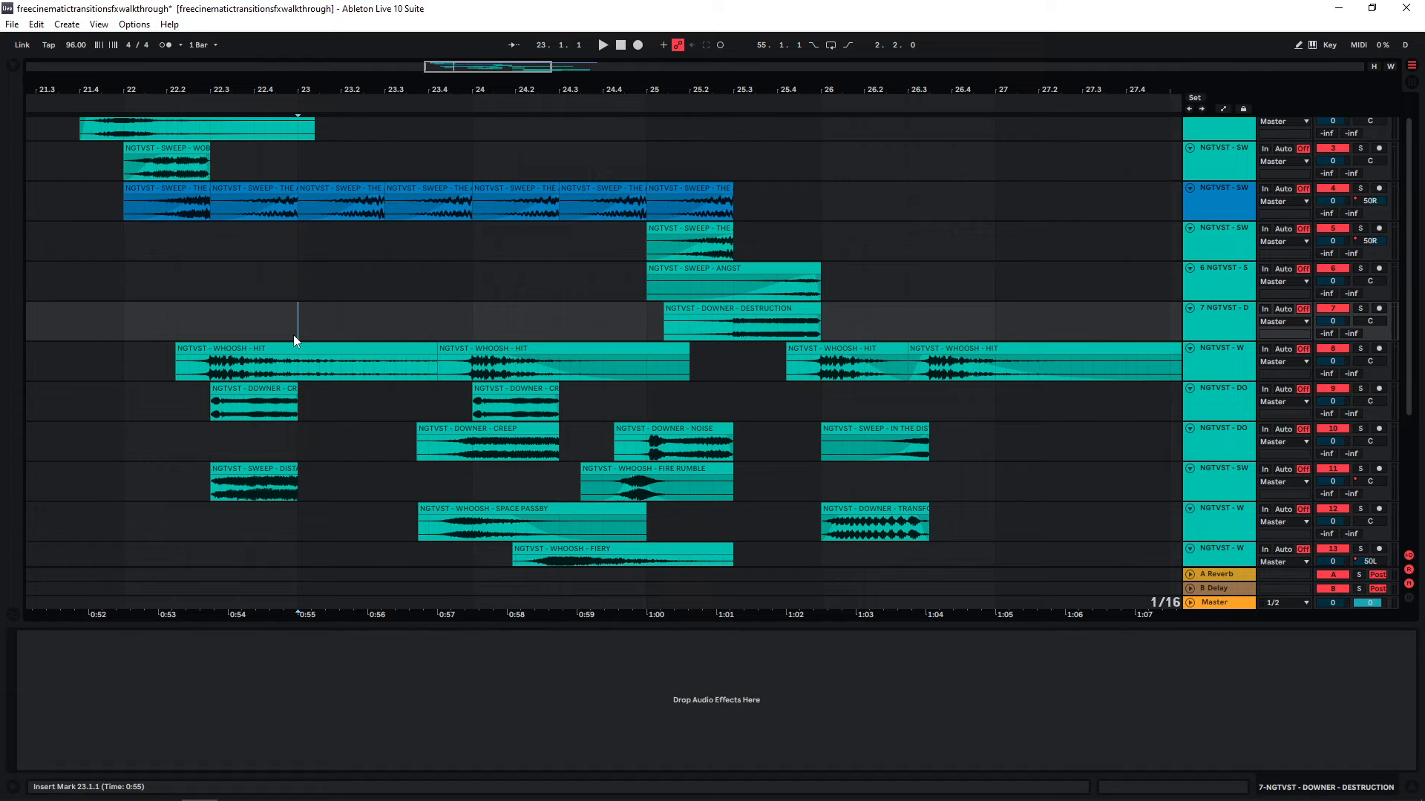
click(211, 338)
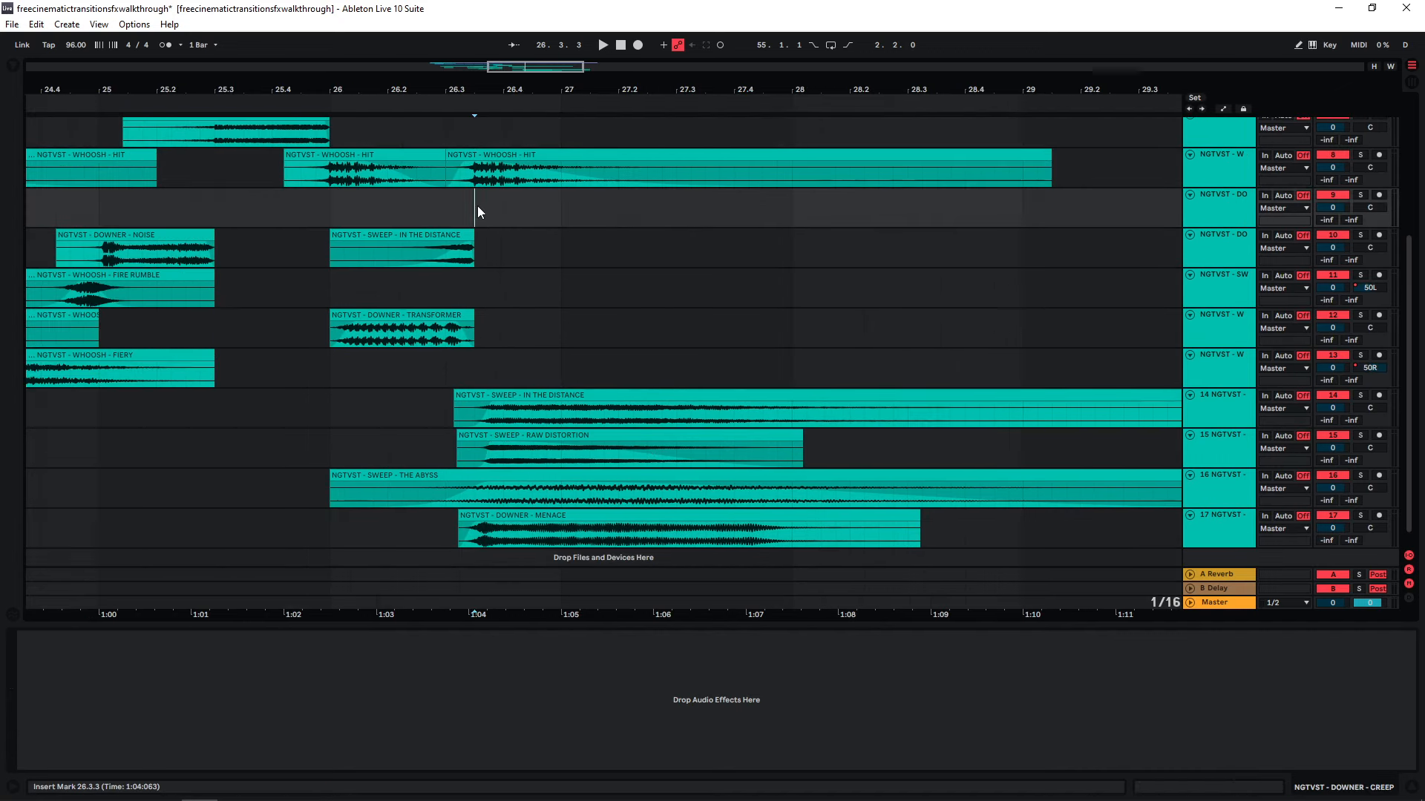
- Play the layers of the second hit on the Menace downer track, then stop and replay it
click(603, 44)
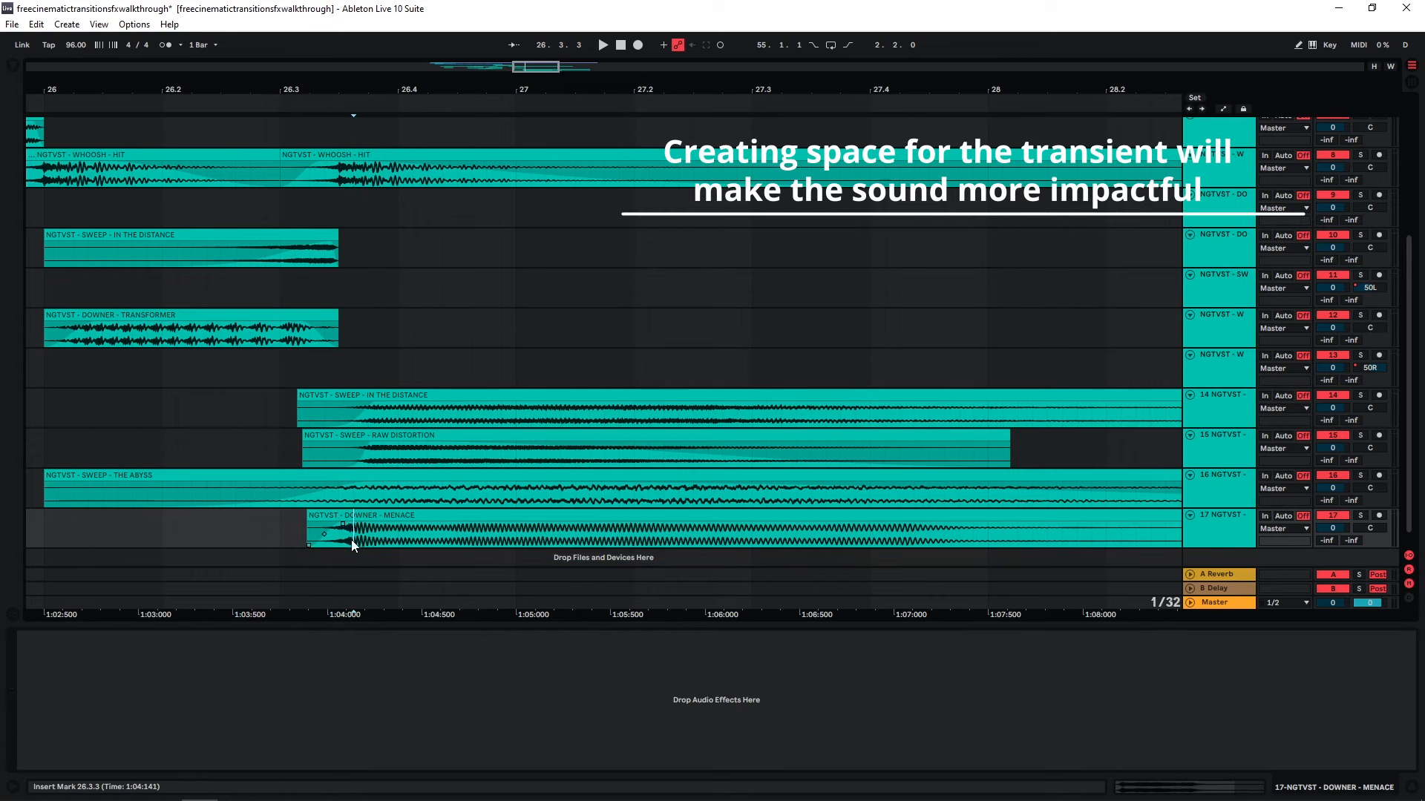
click(601, 45)
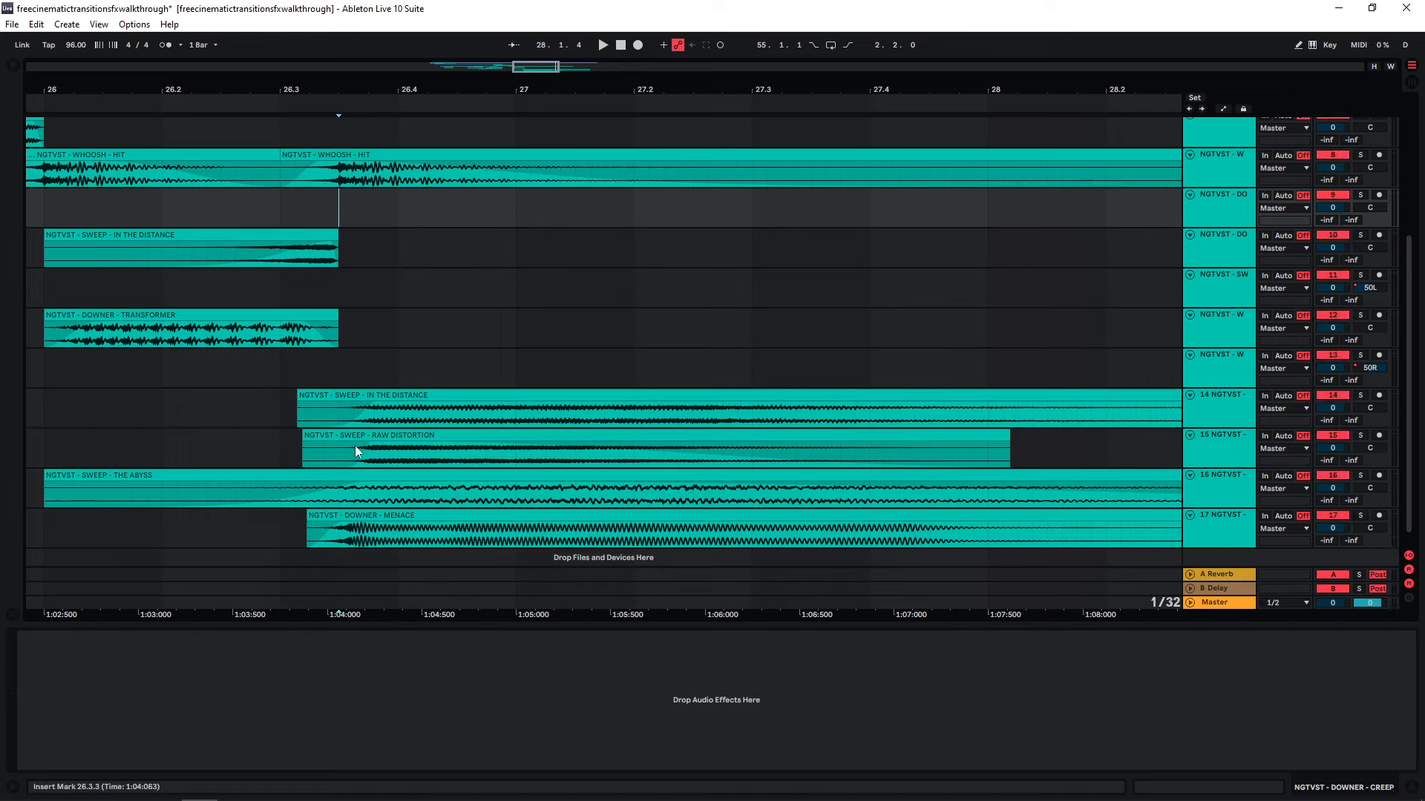
mouse_move(341, 205)
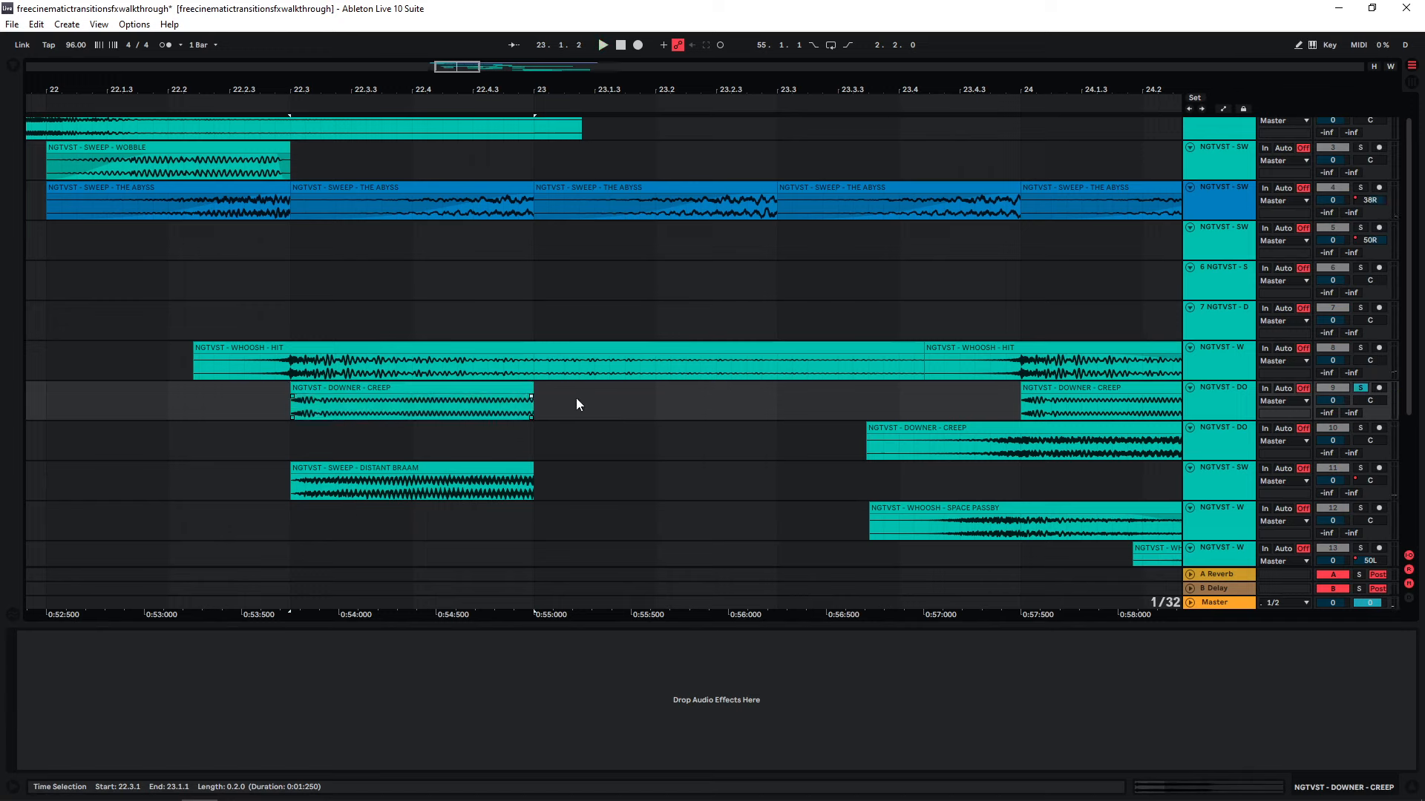
click(601, 45)
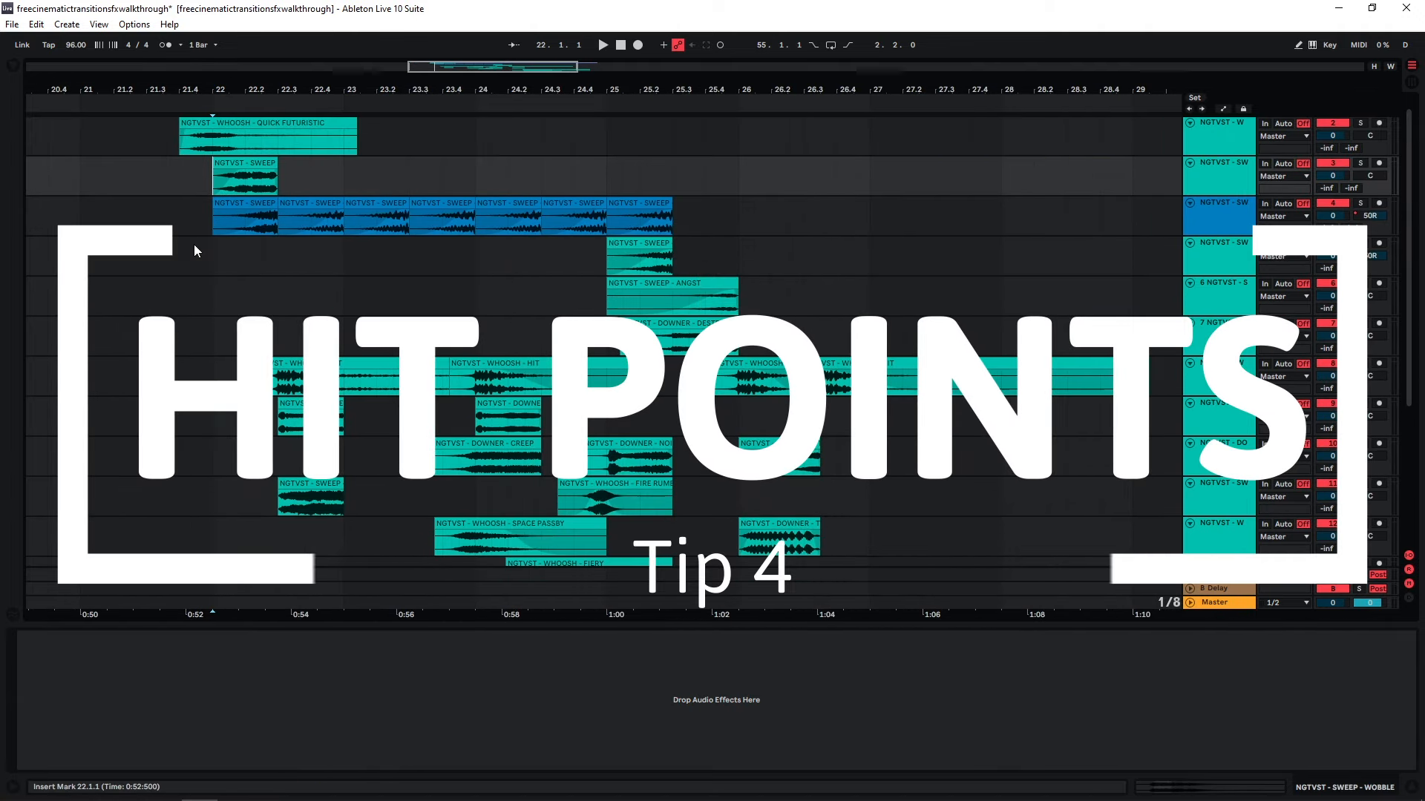
click(343, 435)
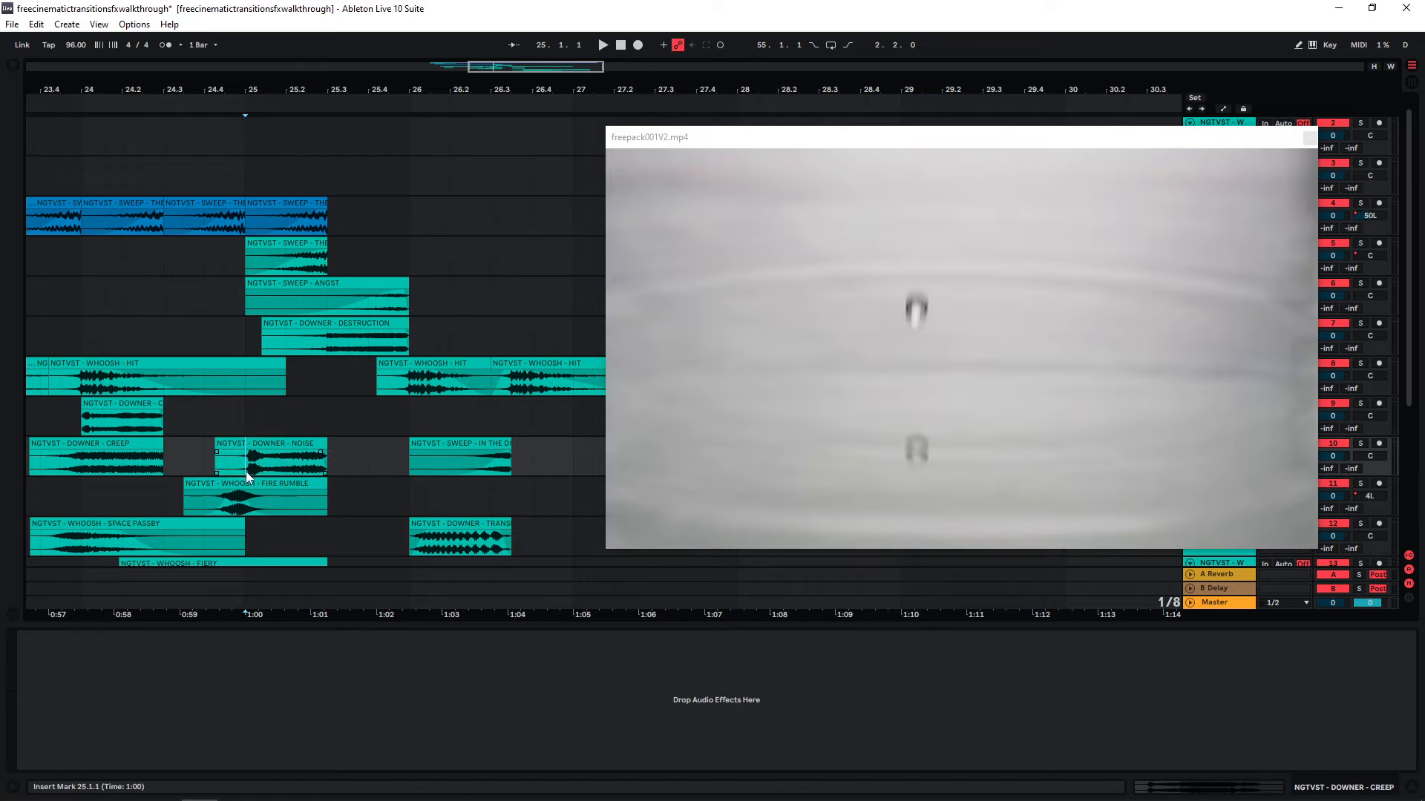
mouse_move(252, 472)
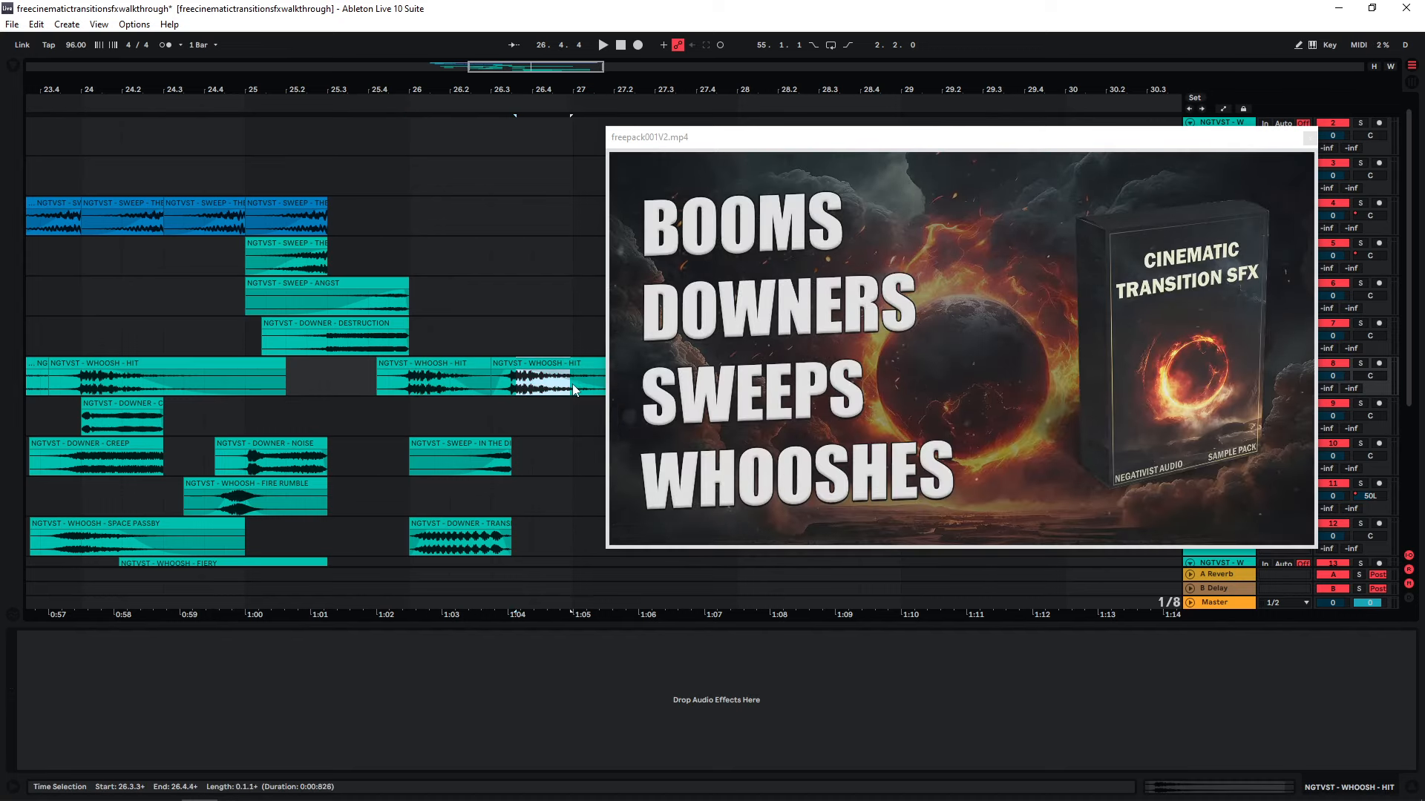
- Play and restart the arrangement from just before bar 25 to watch the hits line up with the video
click(602, 45)
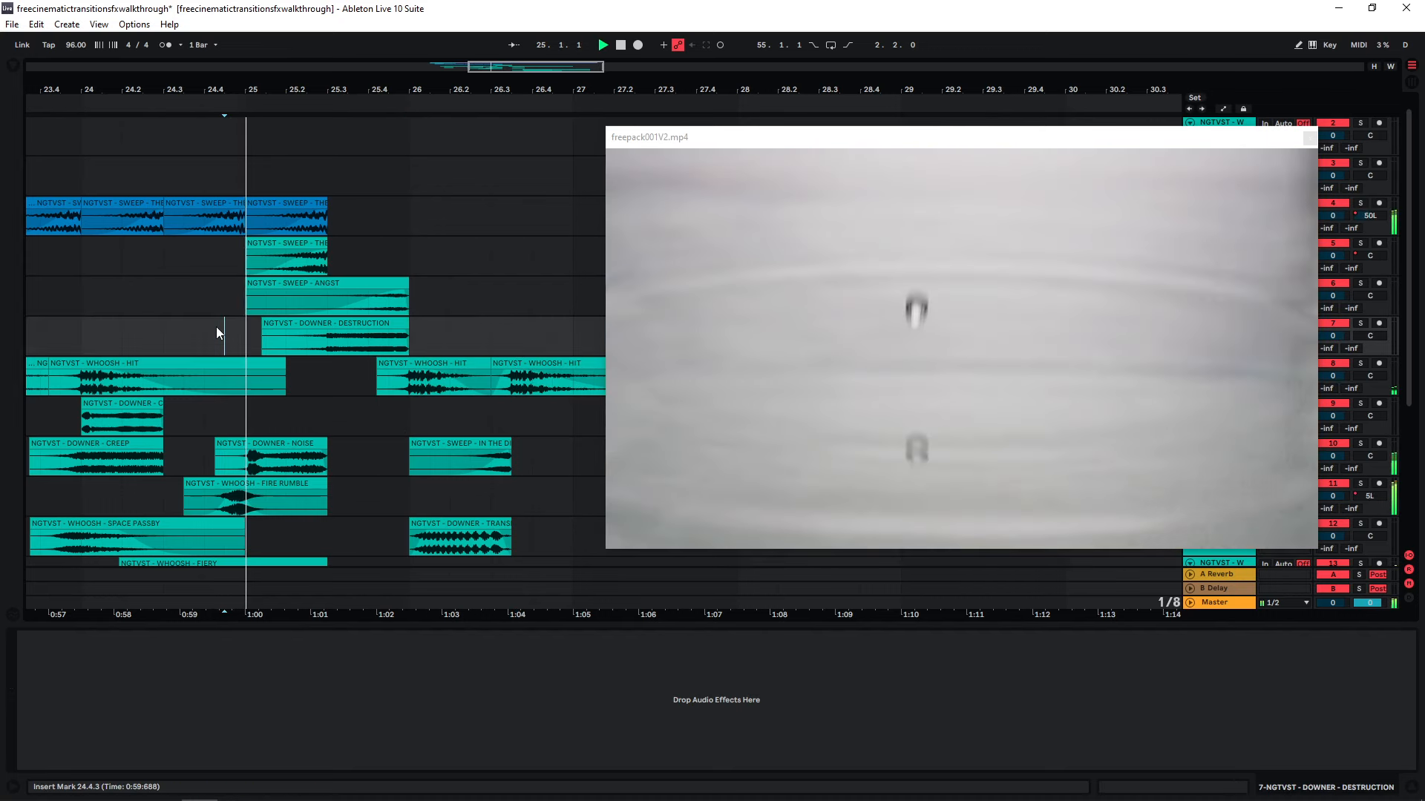
click(602, 44)
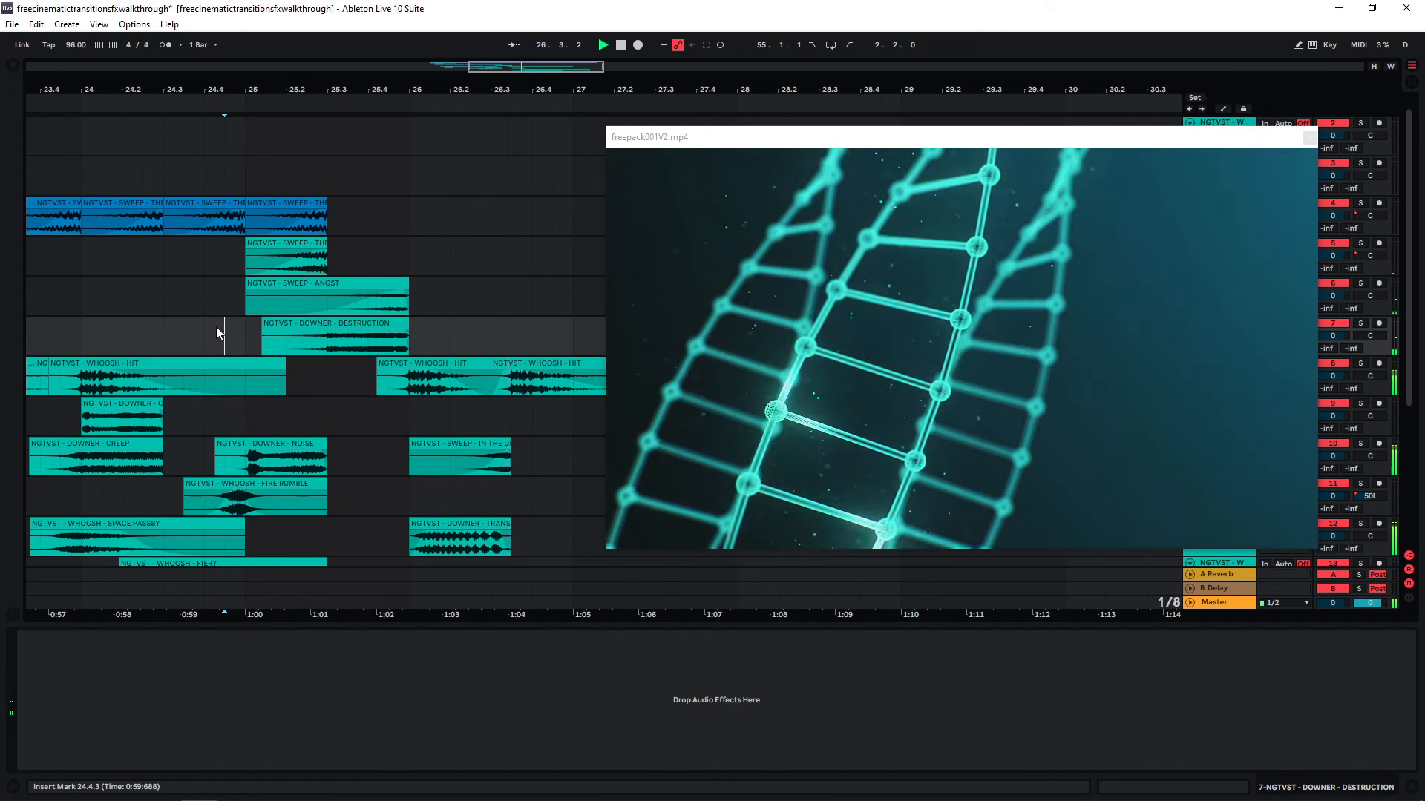
click(601, 45)
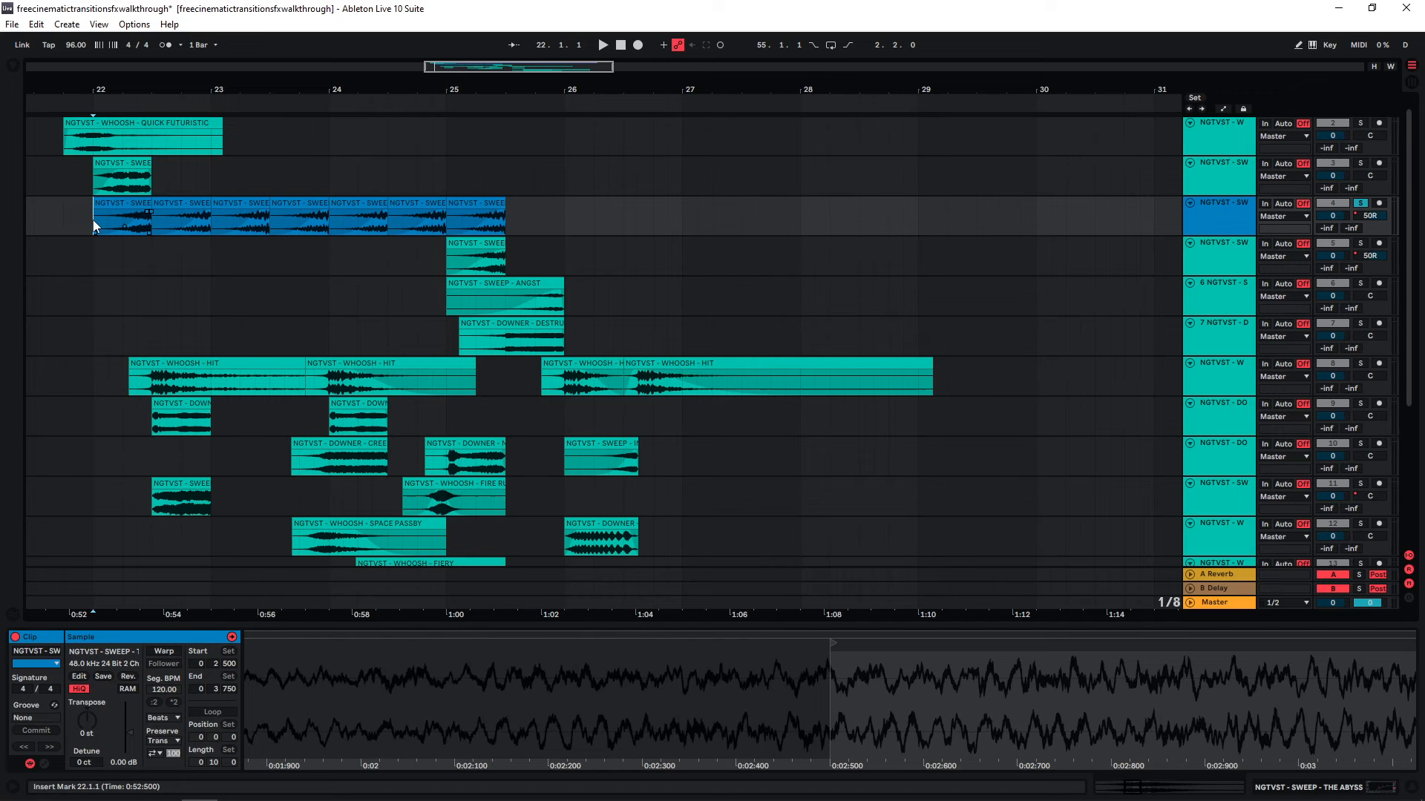
- Inspect the repeated Abyss clip, the DOWNER - DESTRUCTION clip and the reversed SWEEP - ANGST clip in Clip View
click(387, 375)
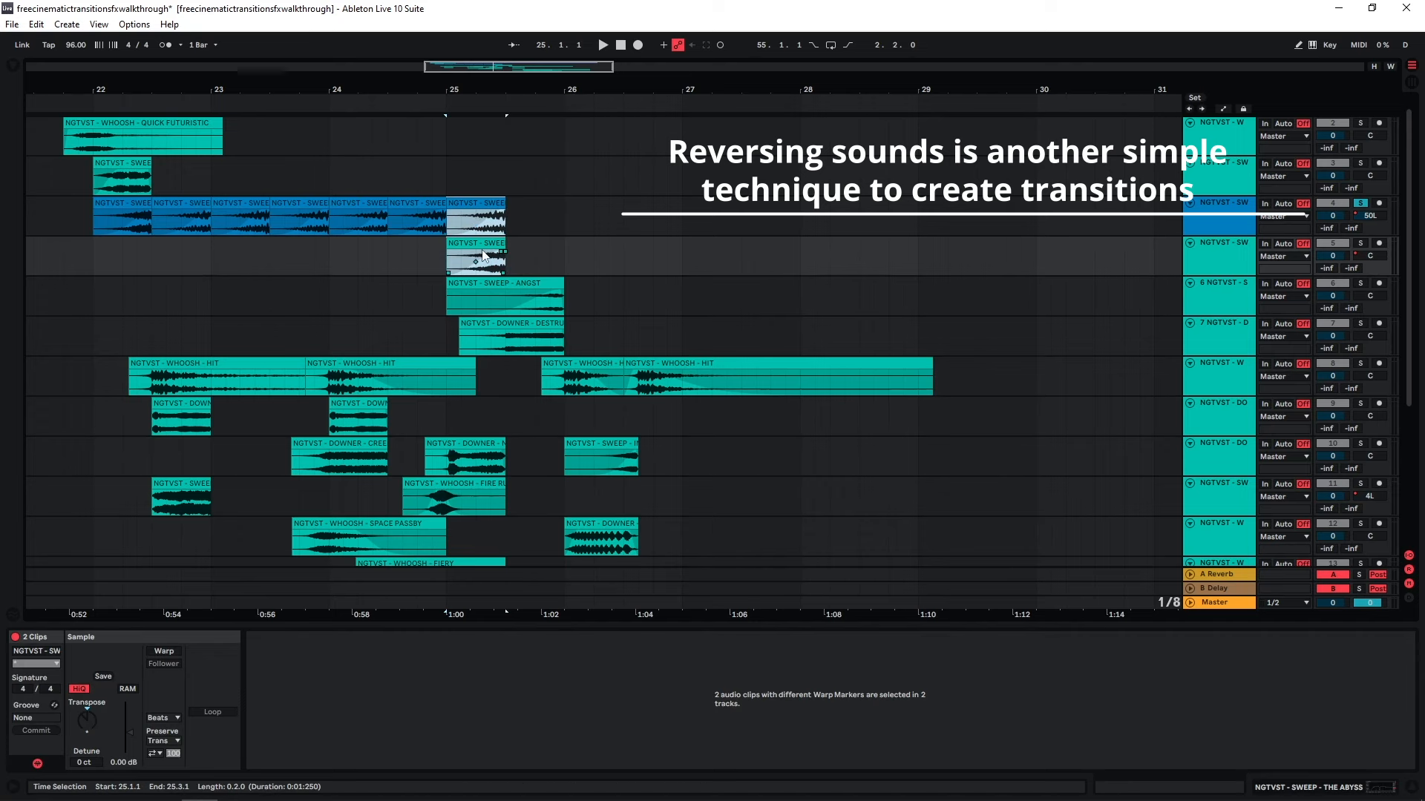
click(509, 331)
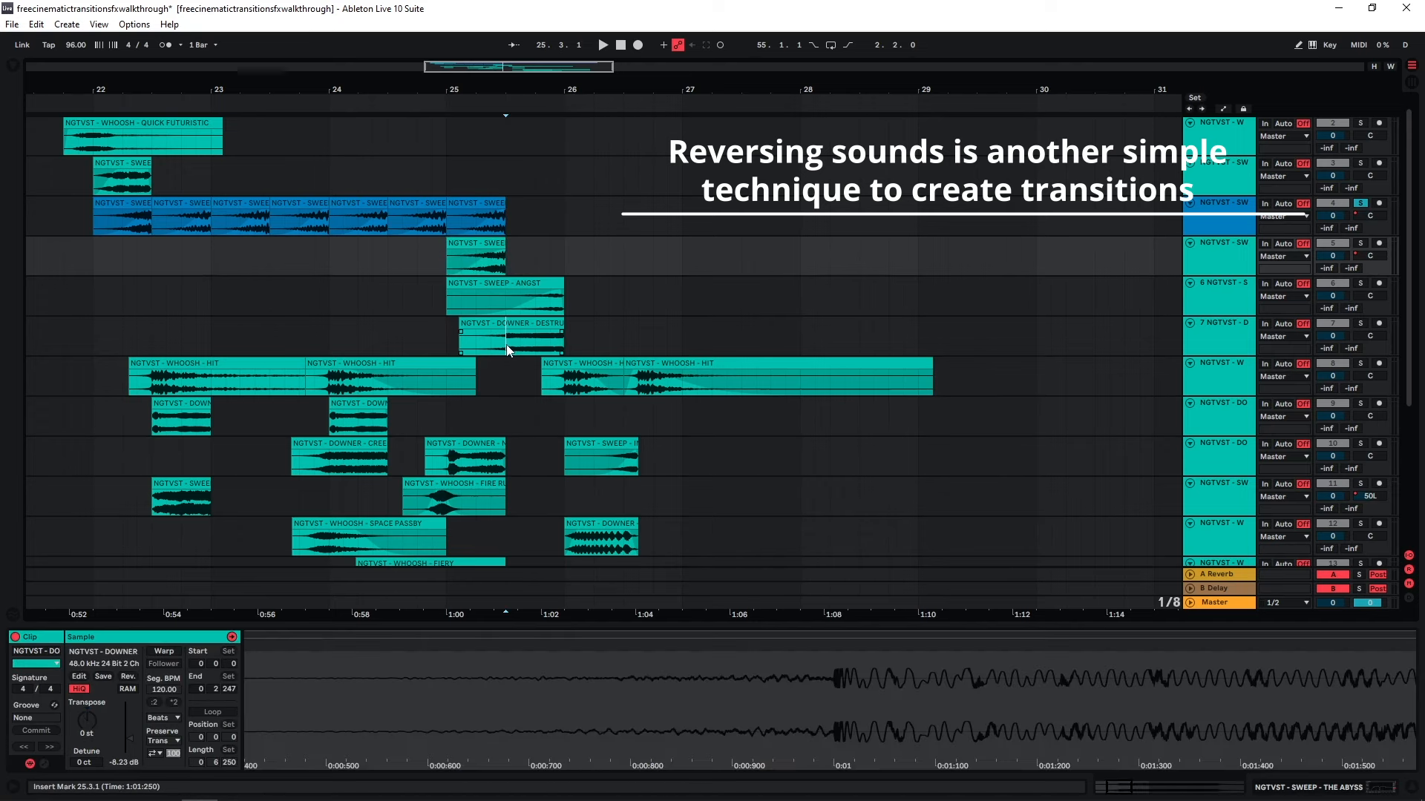
click(475, 256)
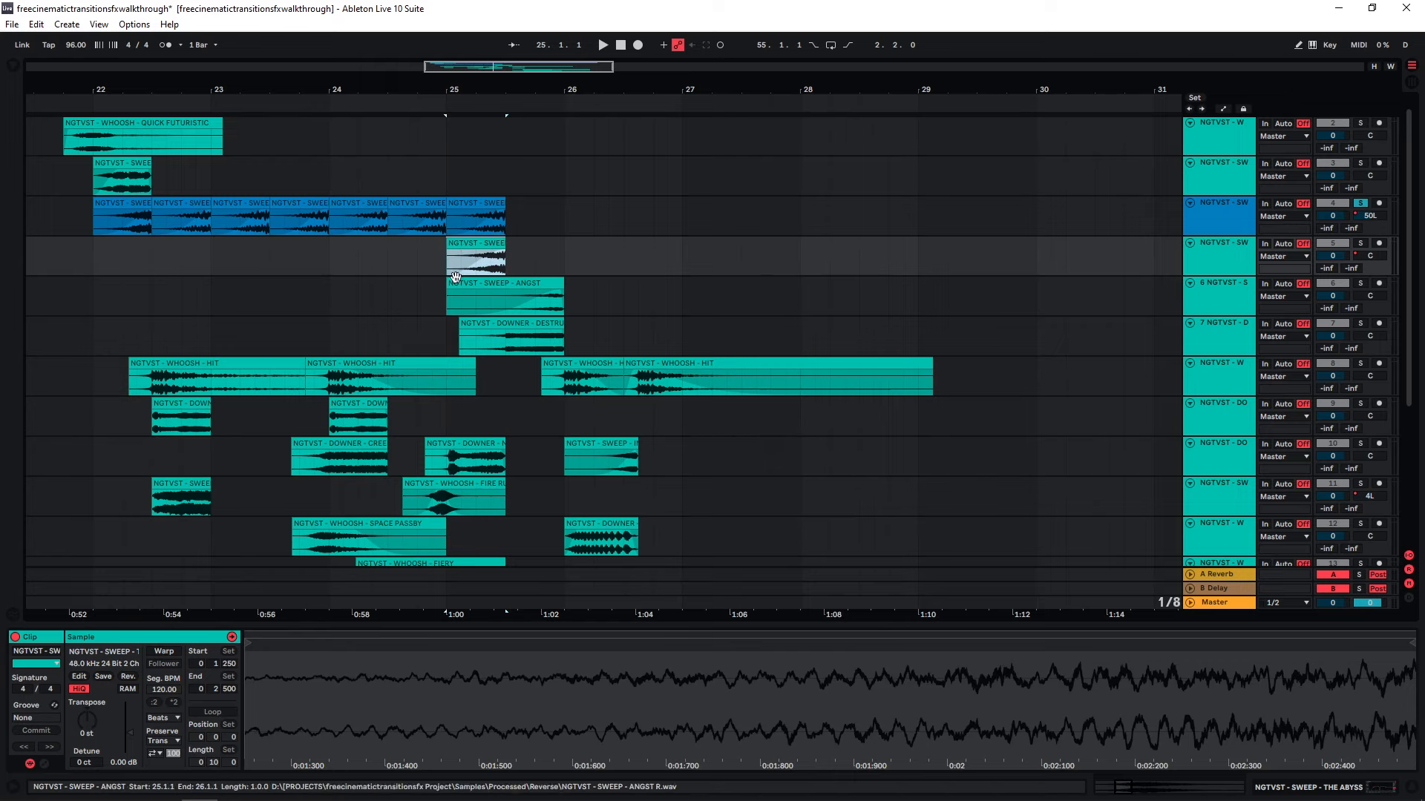
click(477, 215)
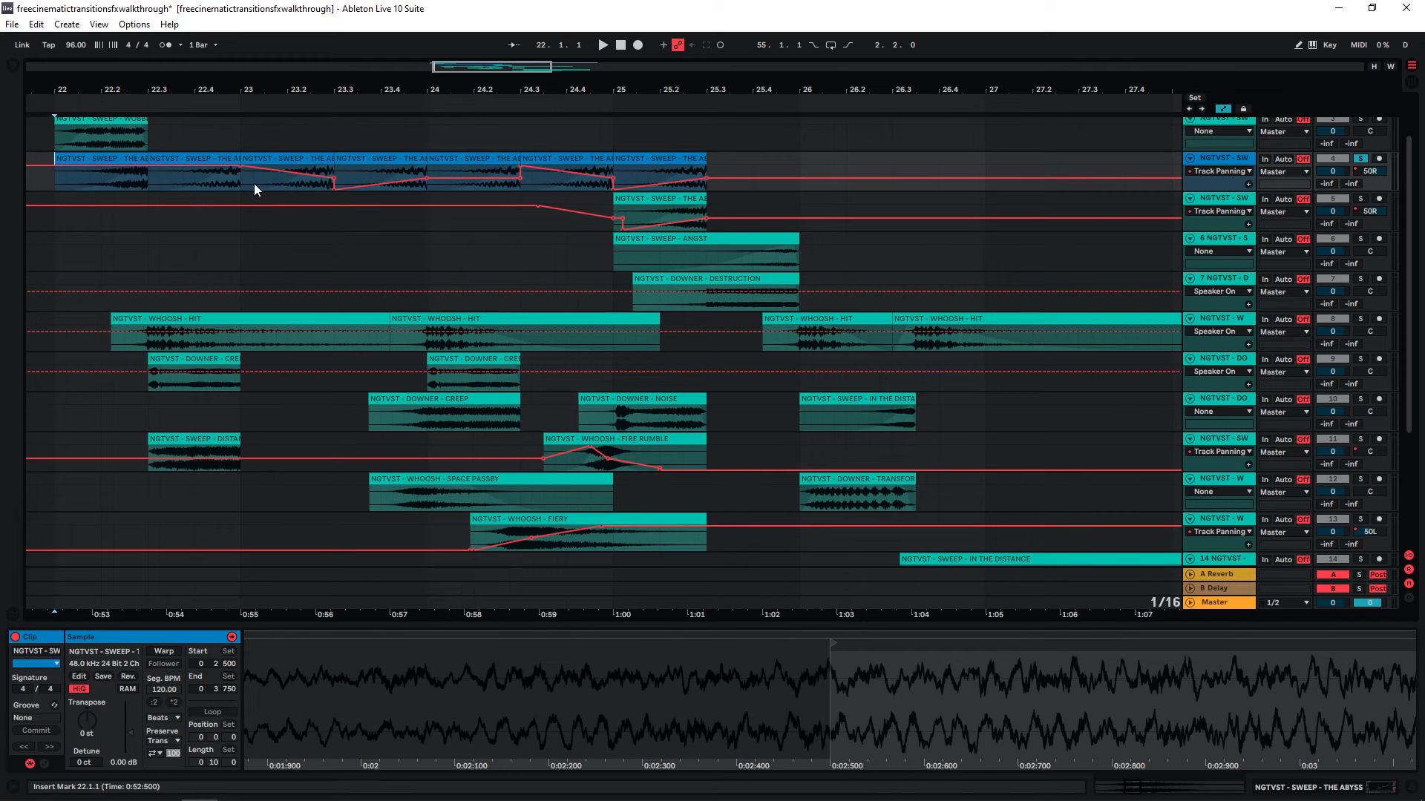
mouse_move(243, 189)
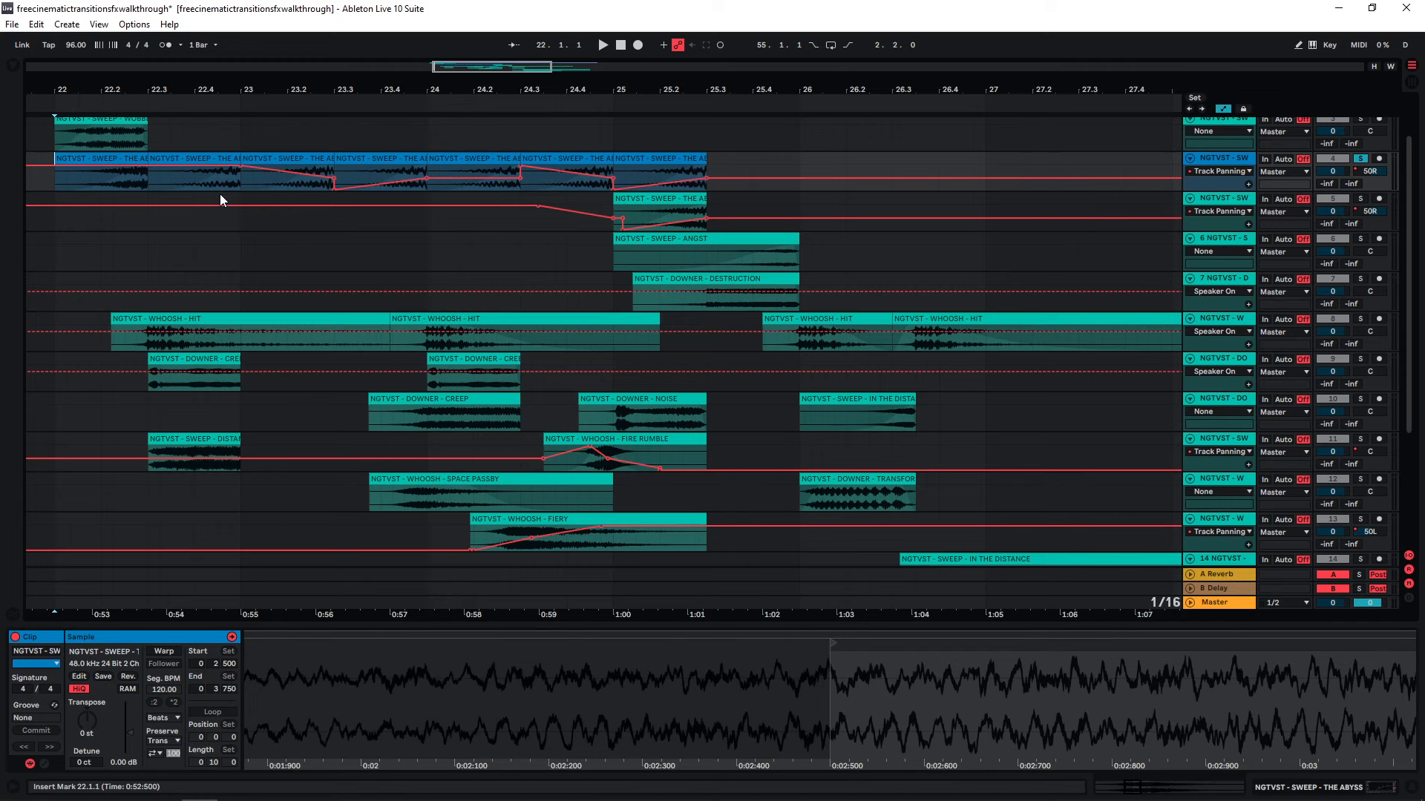
mouse_move(242, 186)
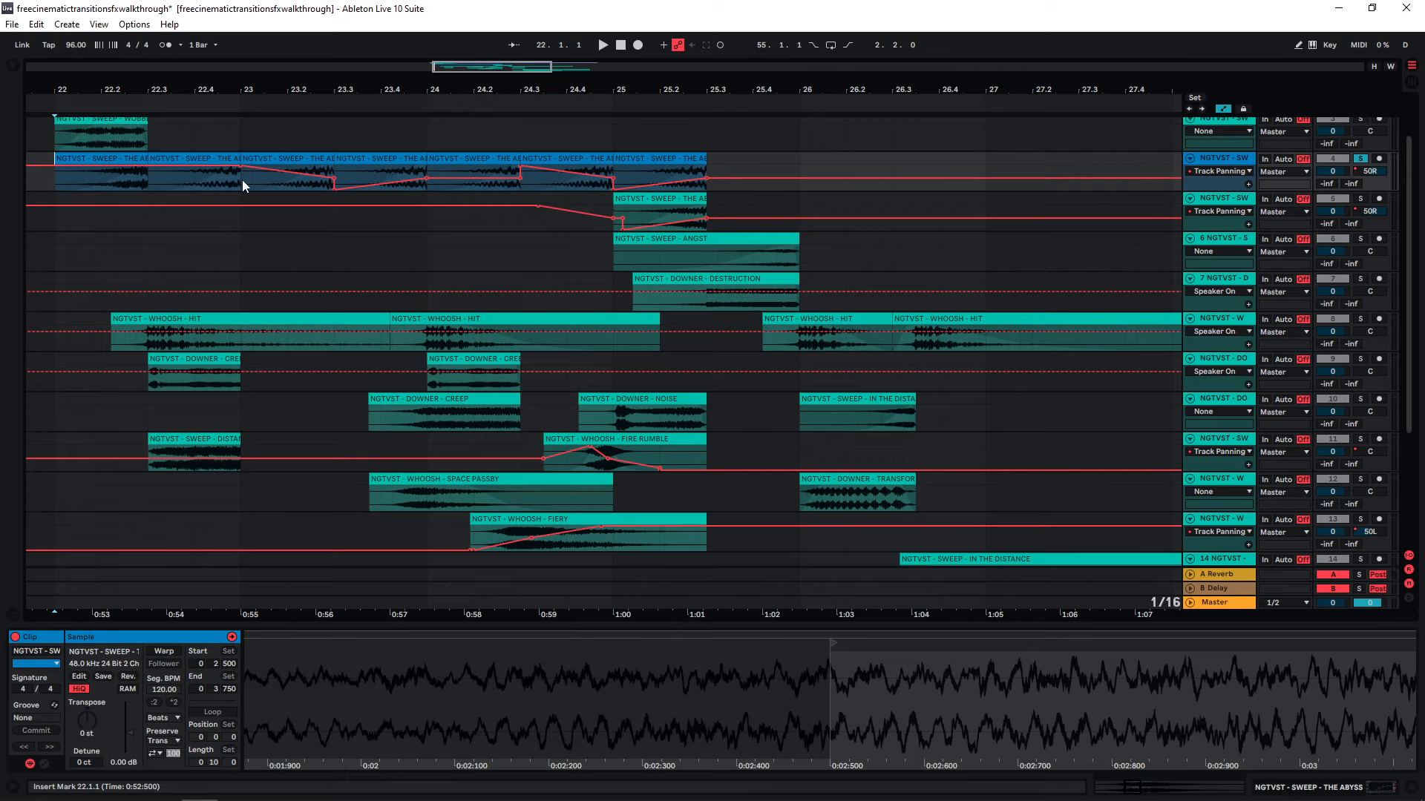
- Check the pan position on the sweep track's Track Panning automation envelope
click(244, 172)
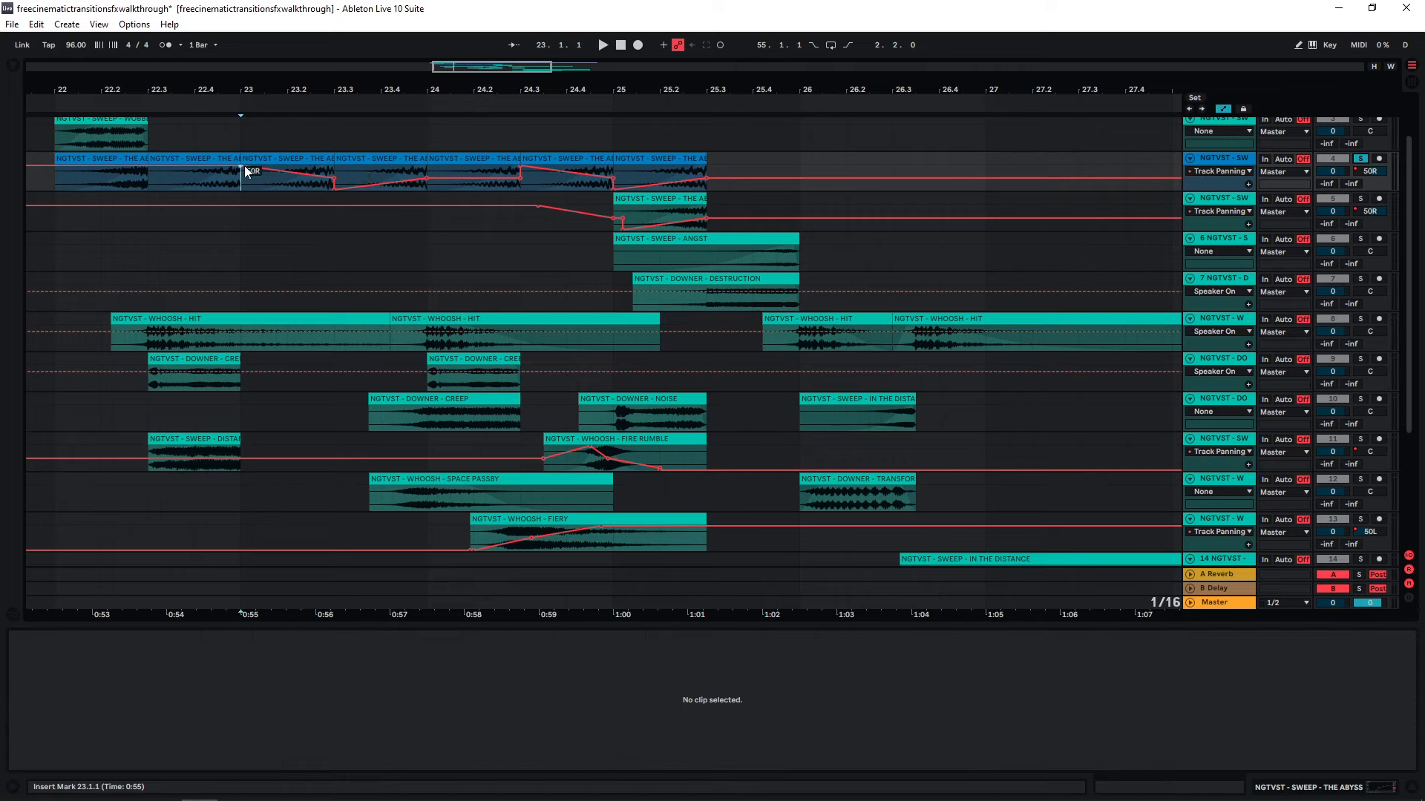
mouse_move(334, 184)
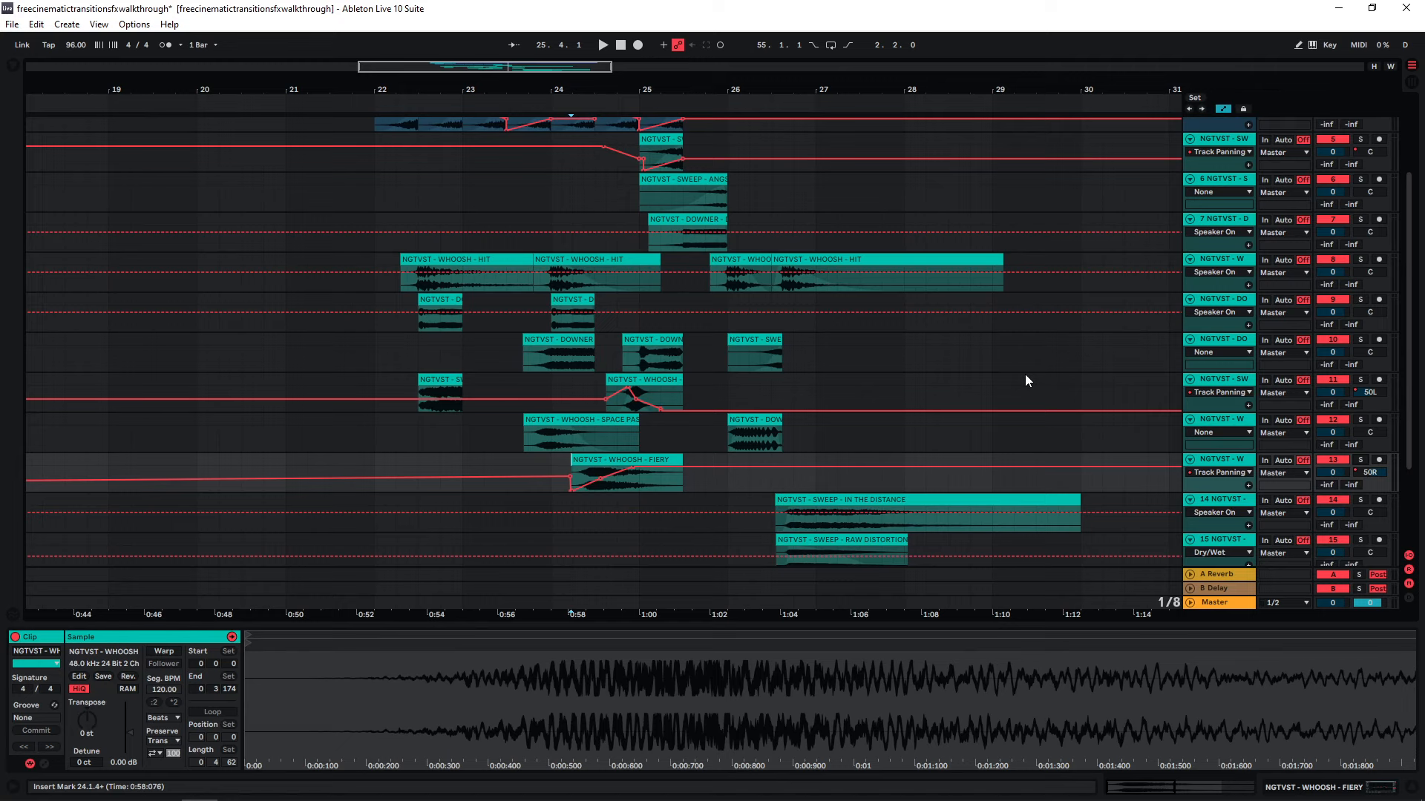
scroll(up, 3)
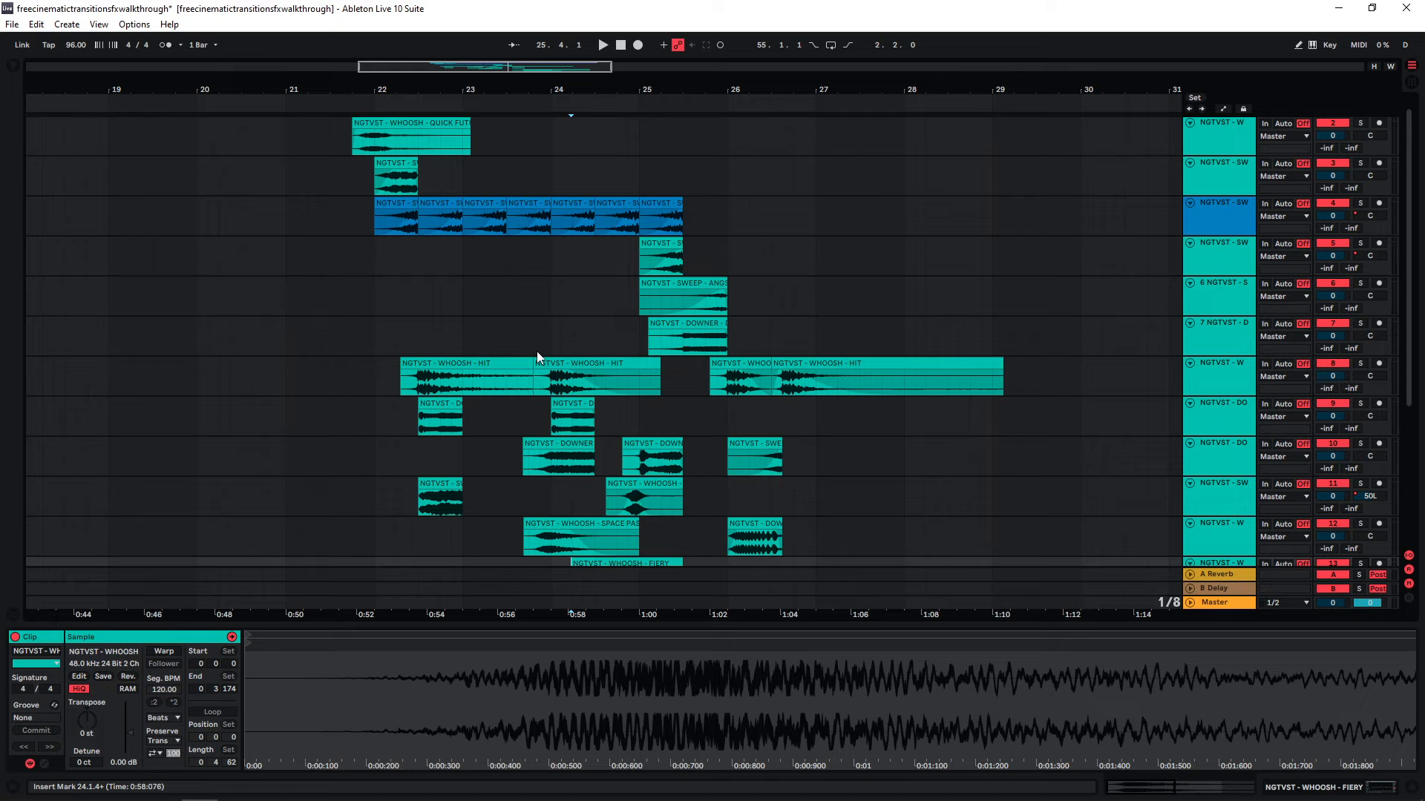
mouse_move(420, 303)
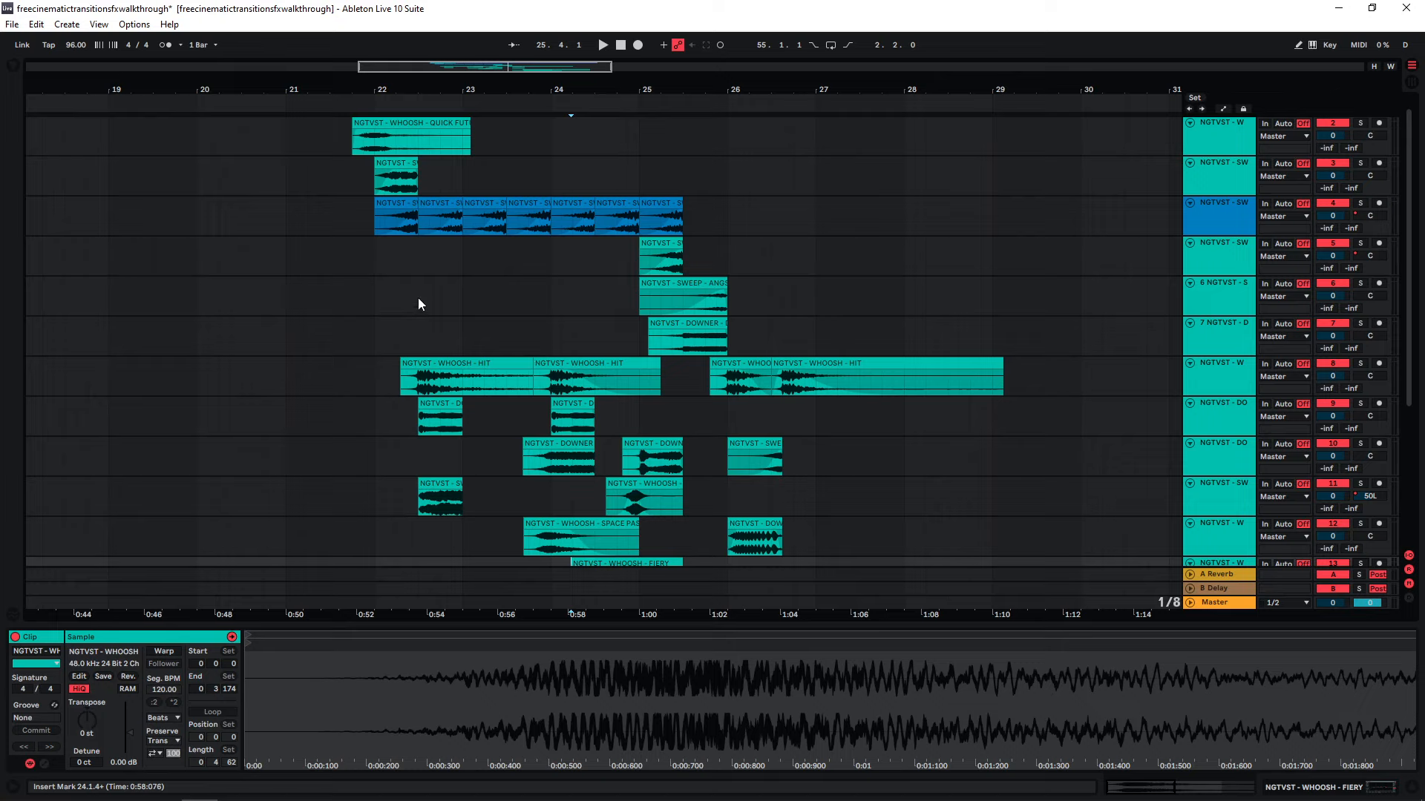
mouse_move(411, 265)
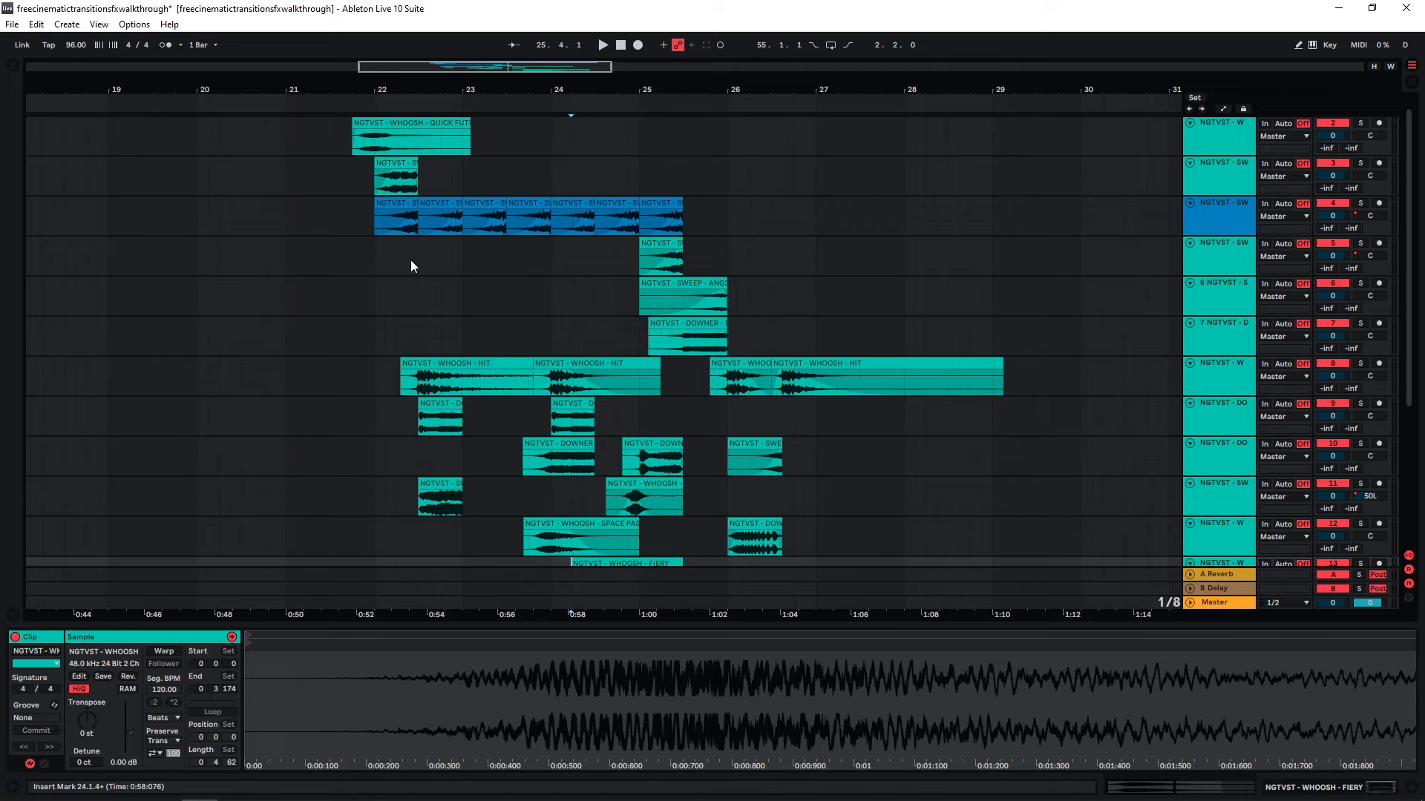
- Select the first whoosh and sweep clips at bar 22 with automation hidden
click(393, 173)
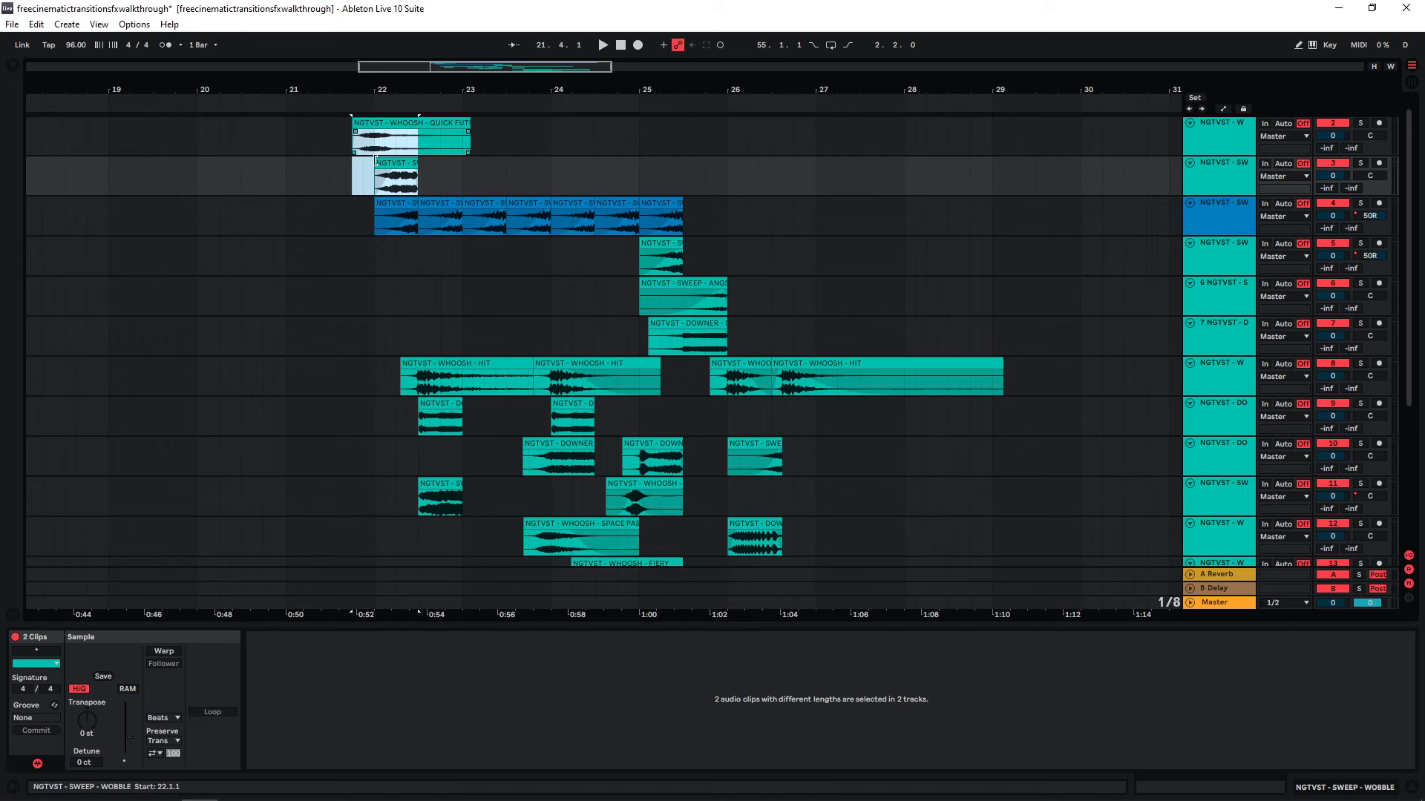
click(394, 172)
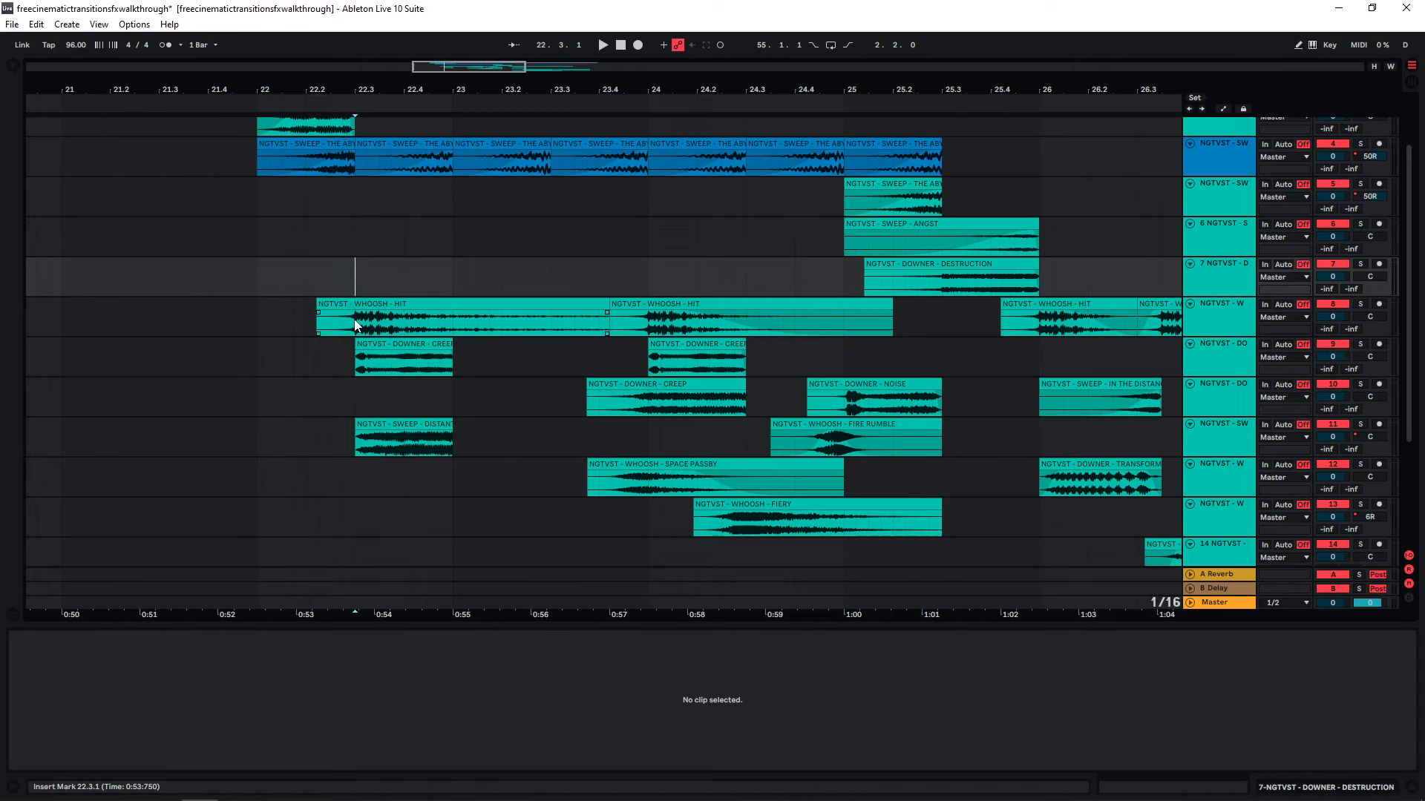
- Select the DOWNER - CREEP and SWEEP - DISTANT BRAAM clips and play the layered hit from bar 22.3
click(402, 439)
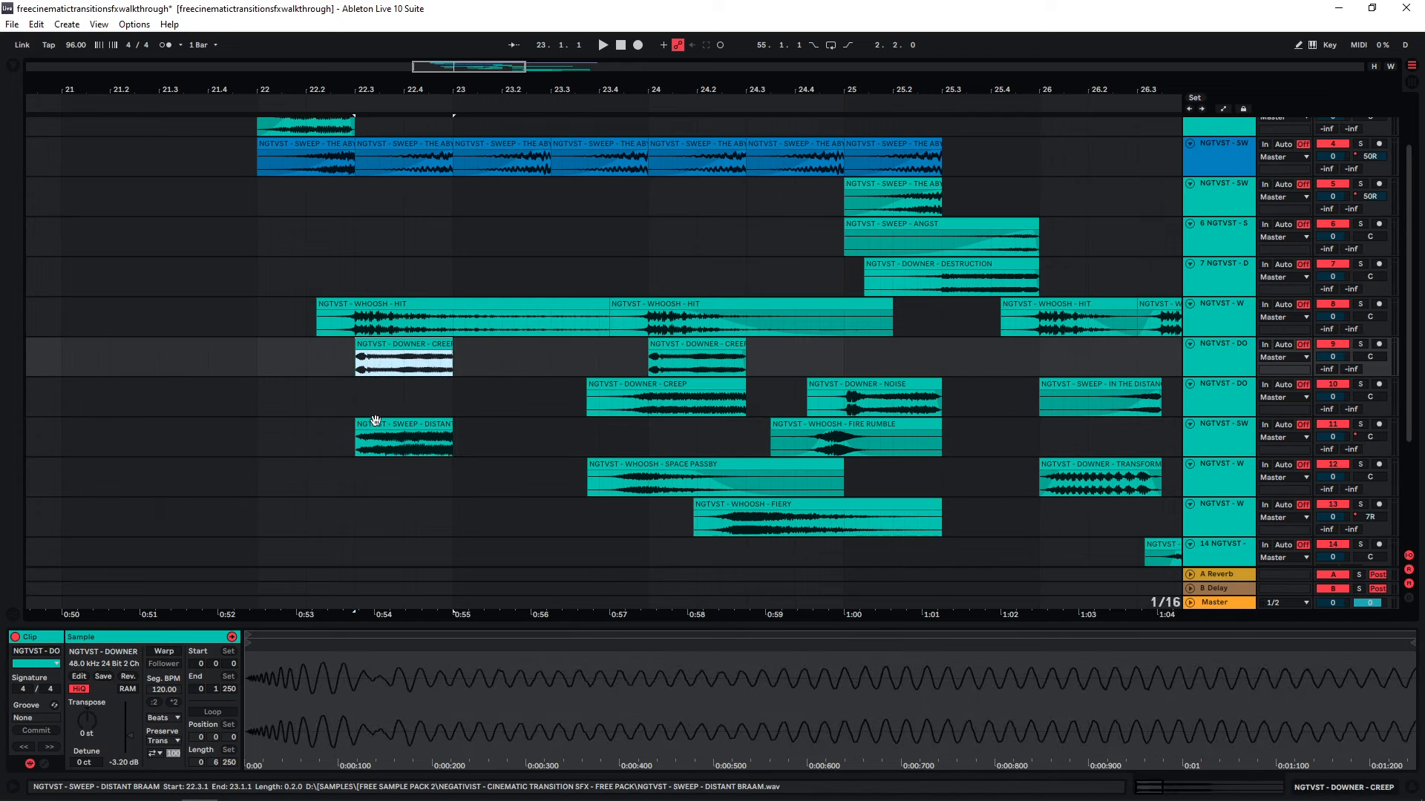
click(402, 436)
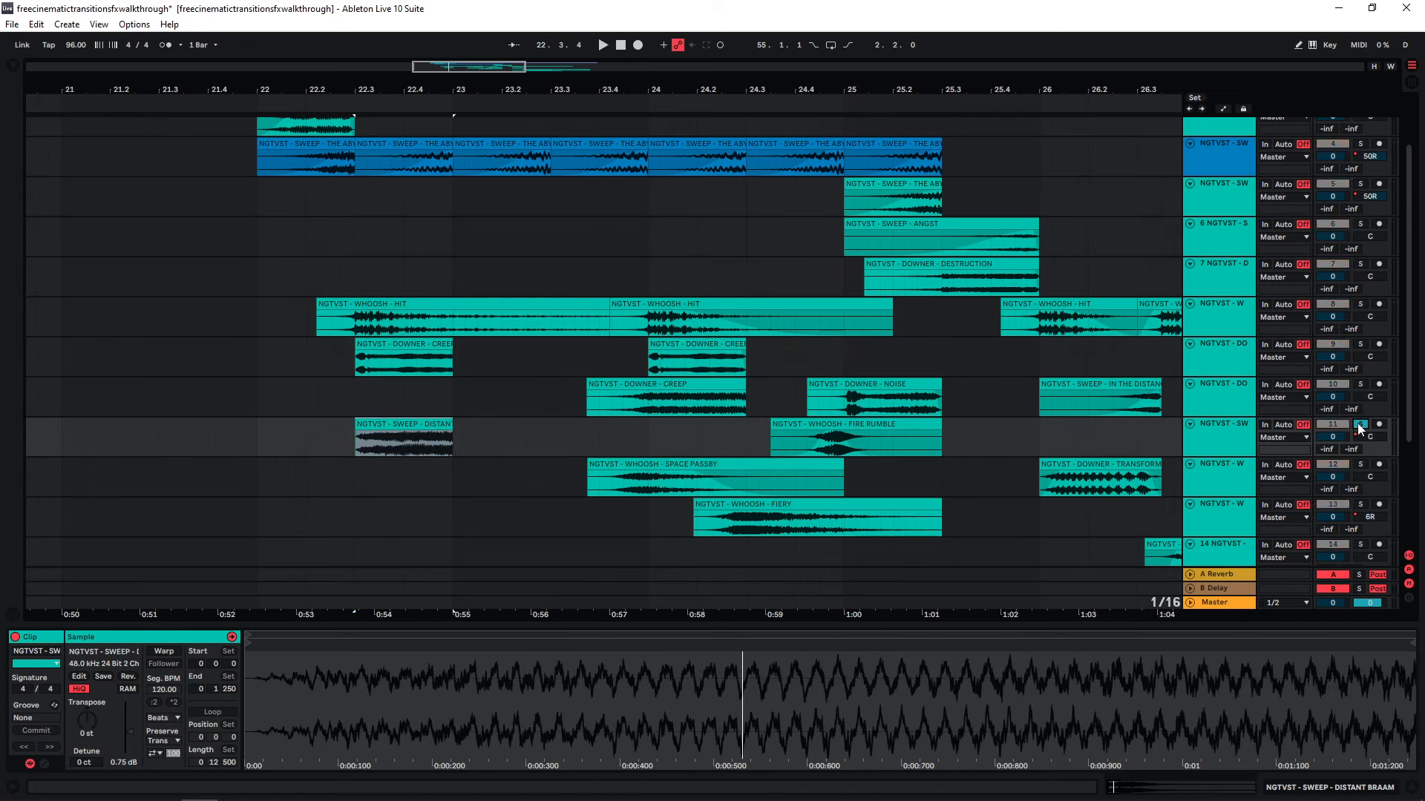
click(368, 318)
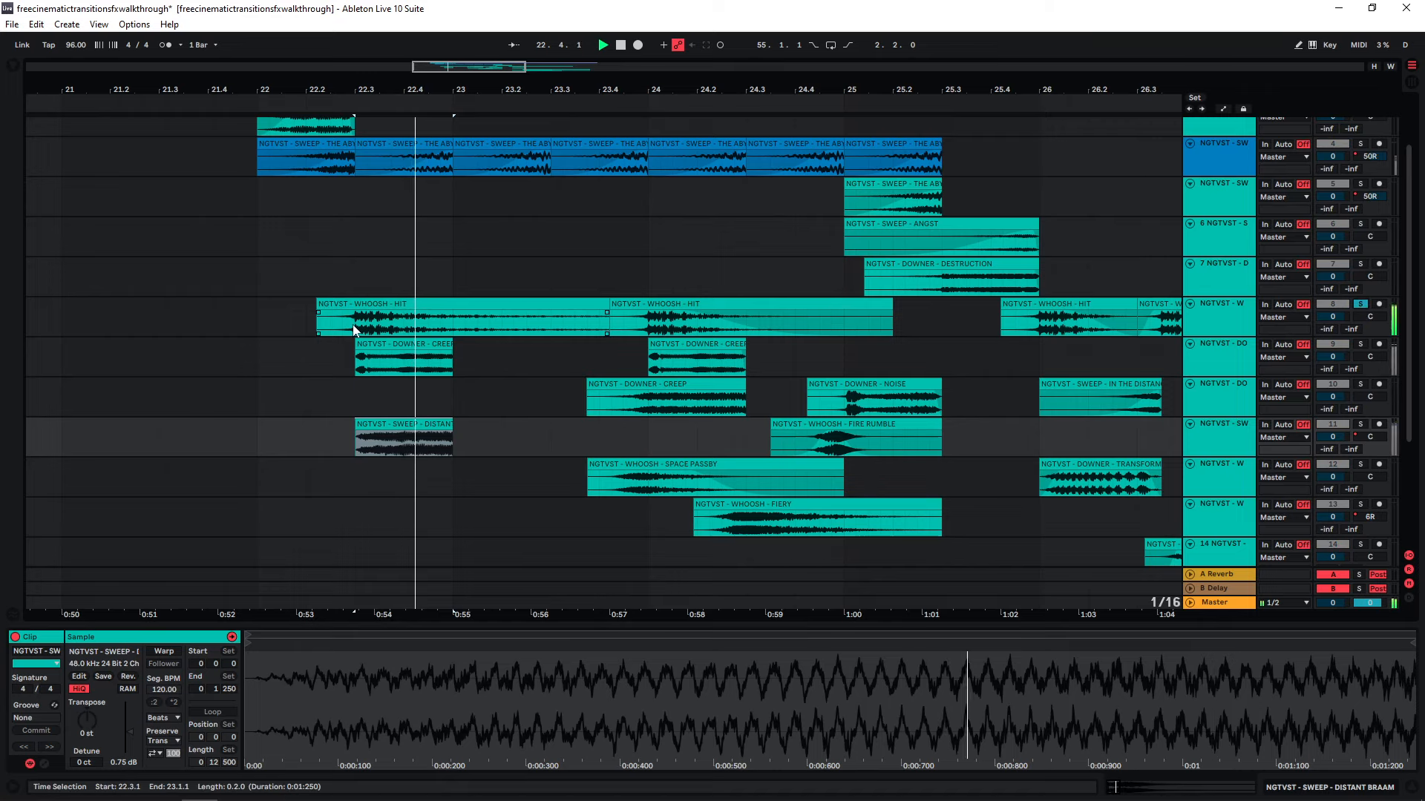
click(338, 278)
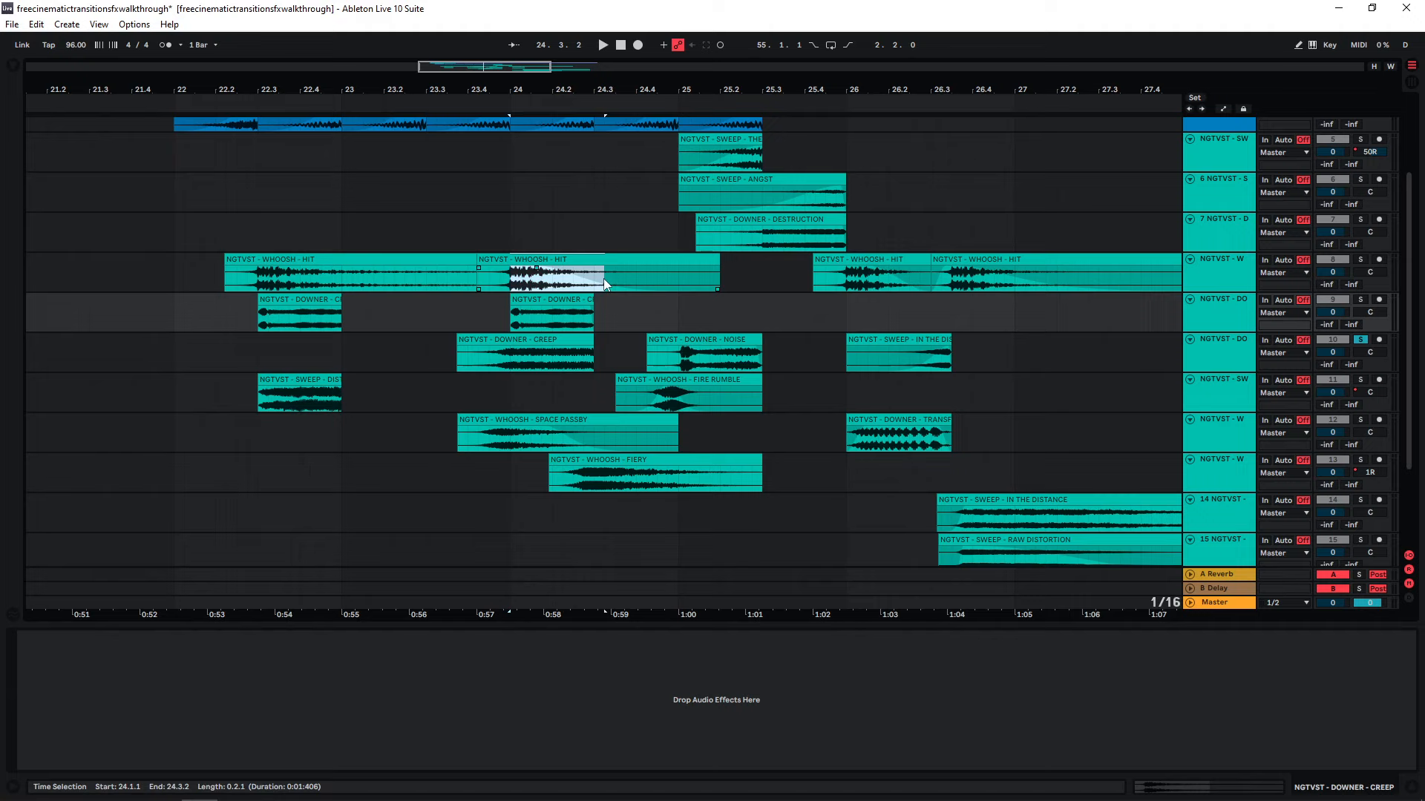
- Mark the hit point in the second WHOOSH - HIT clip near bar 24 as a time selection
click(564, 282)
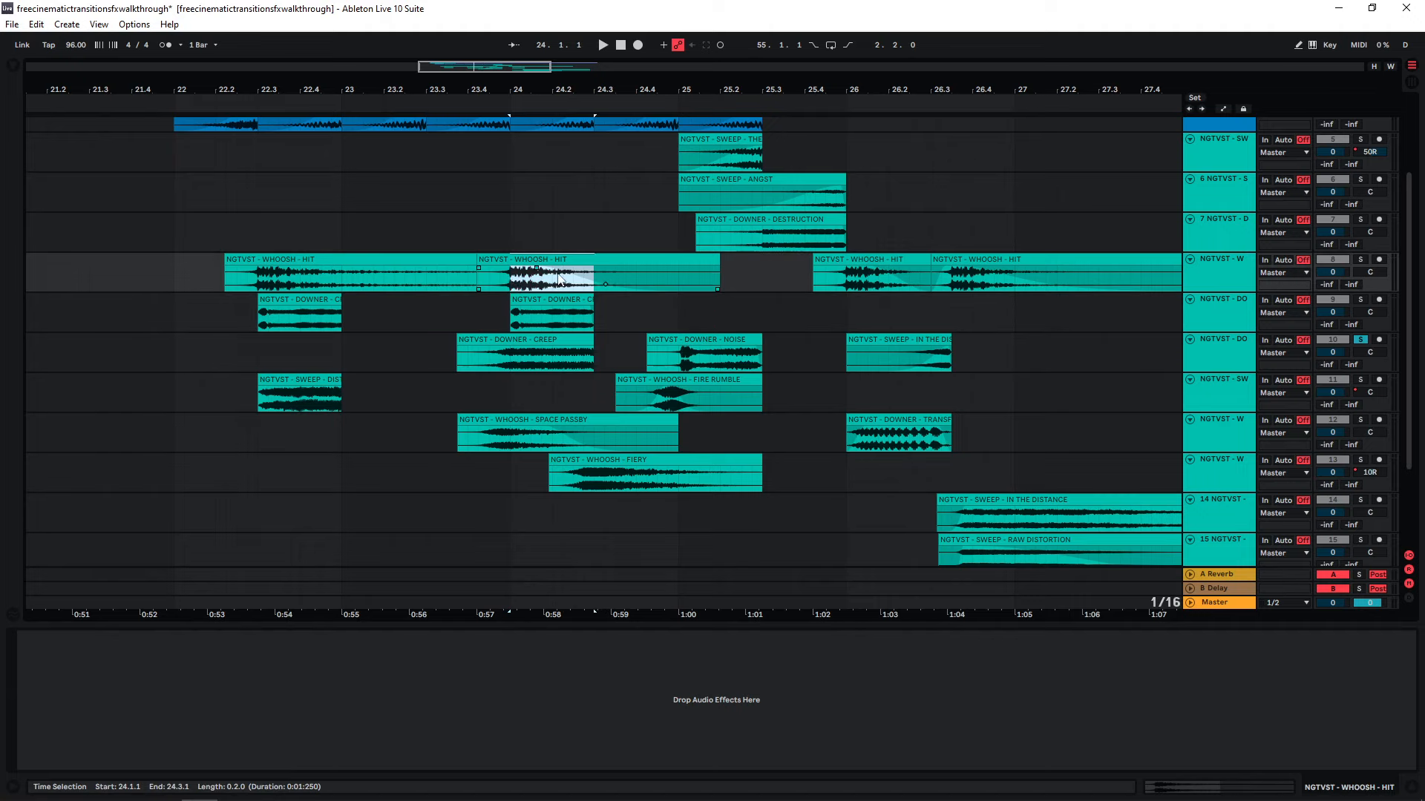
click(509, 232)
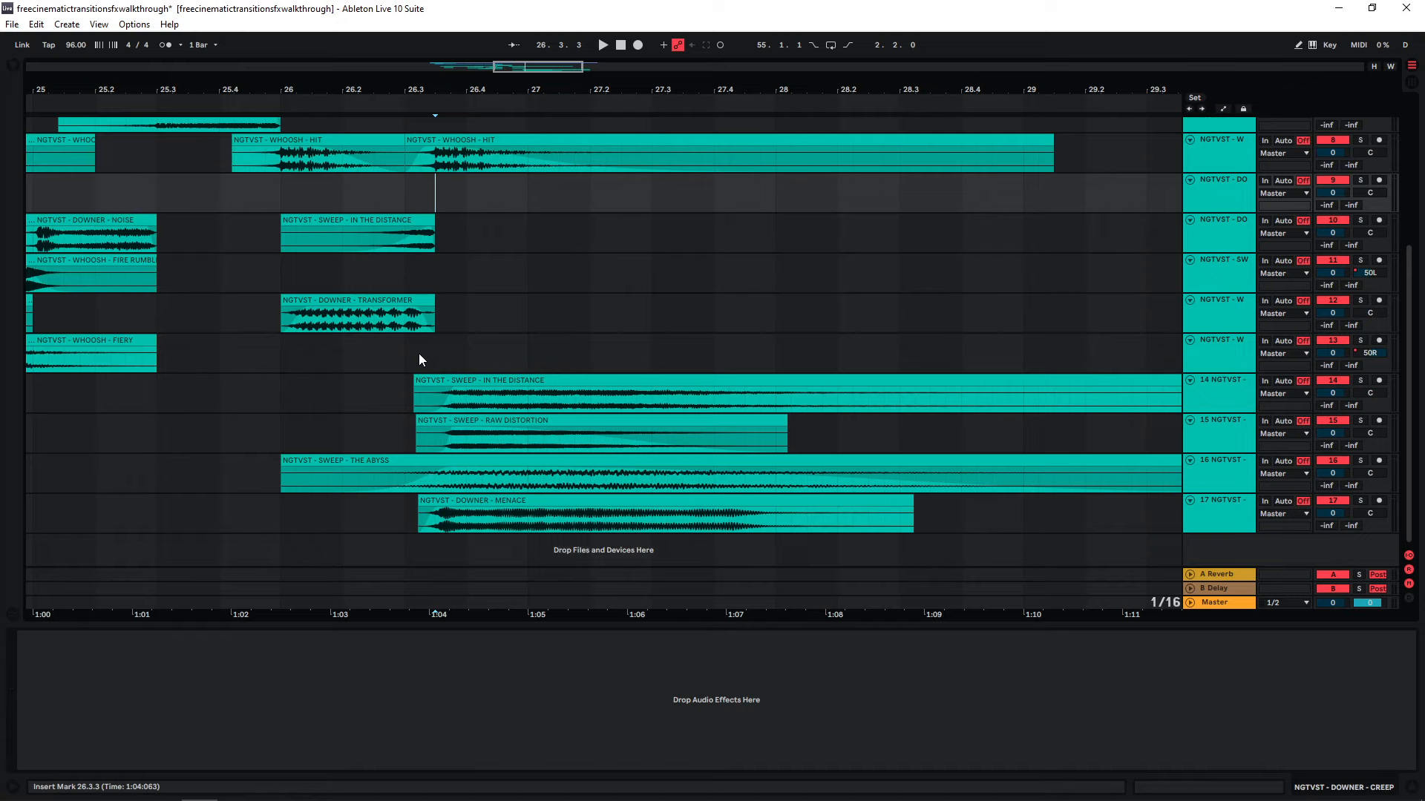
mouse_move(408, 210)
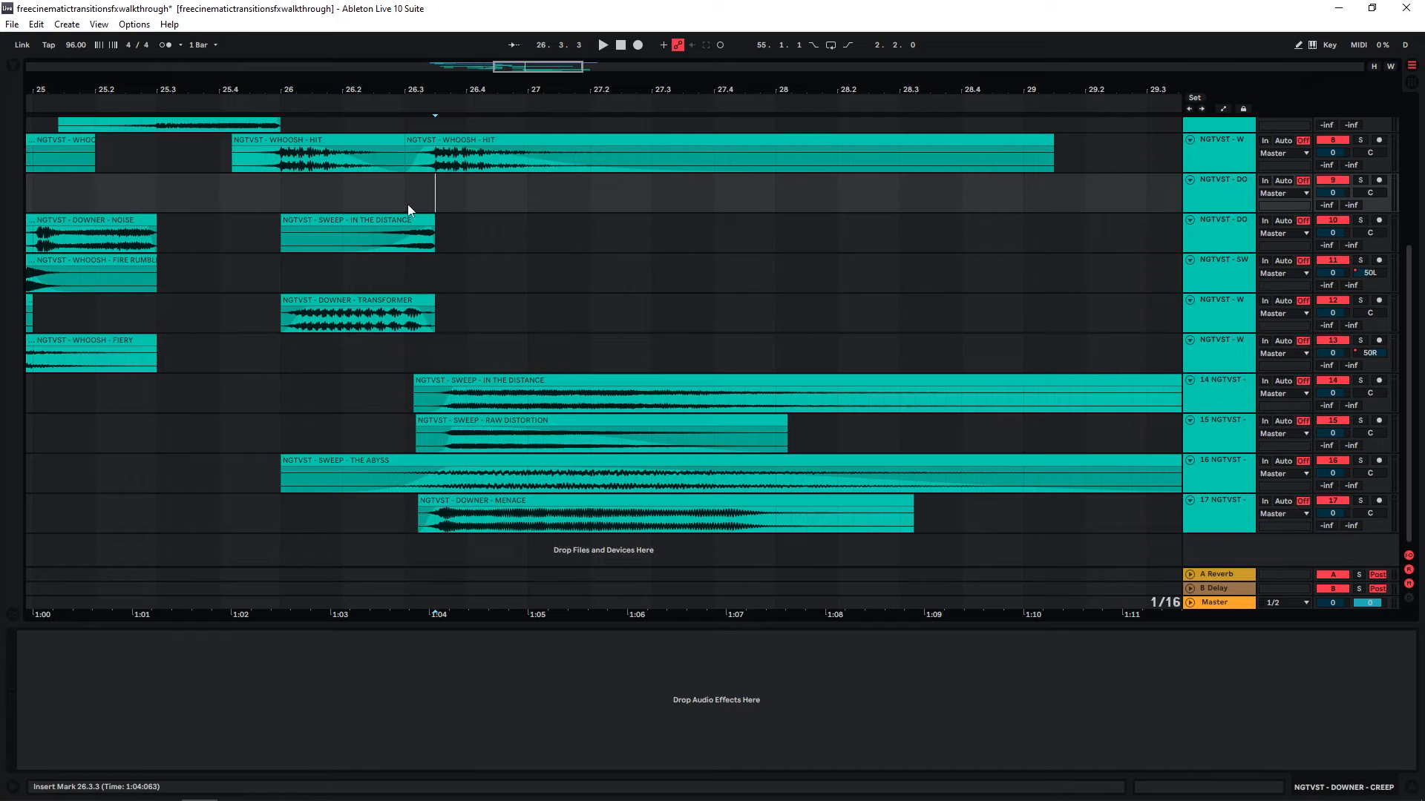
- Play the closing sweep and downer tails from bar 26.3.3 and select the Raw Distortion sweep's track
click(439, 529)
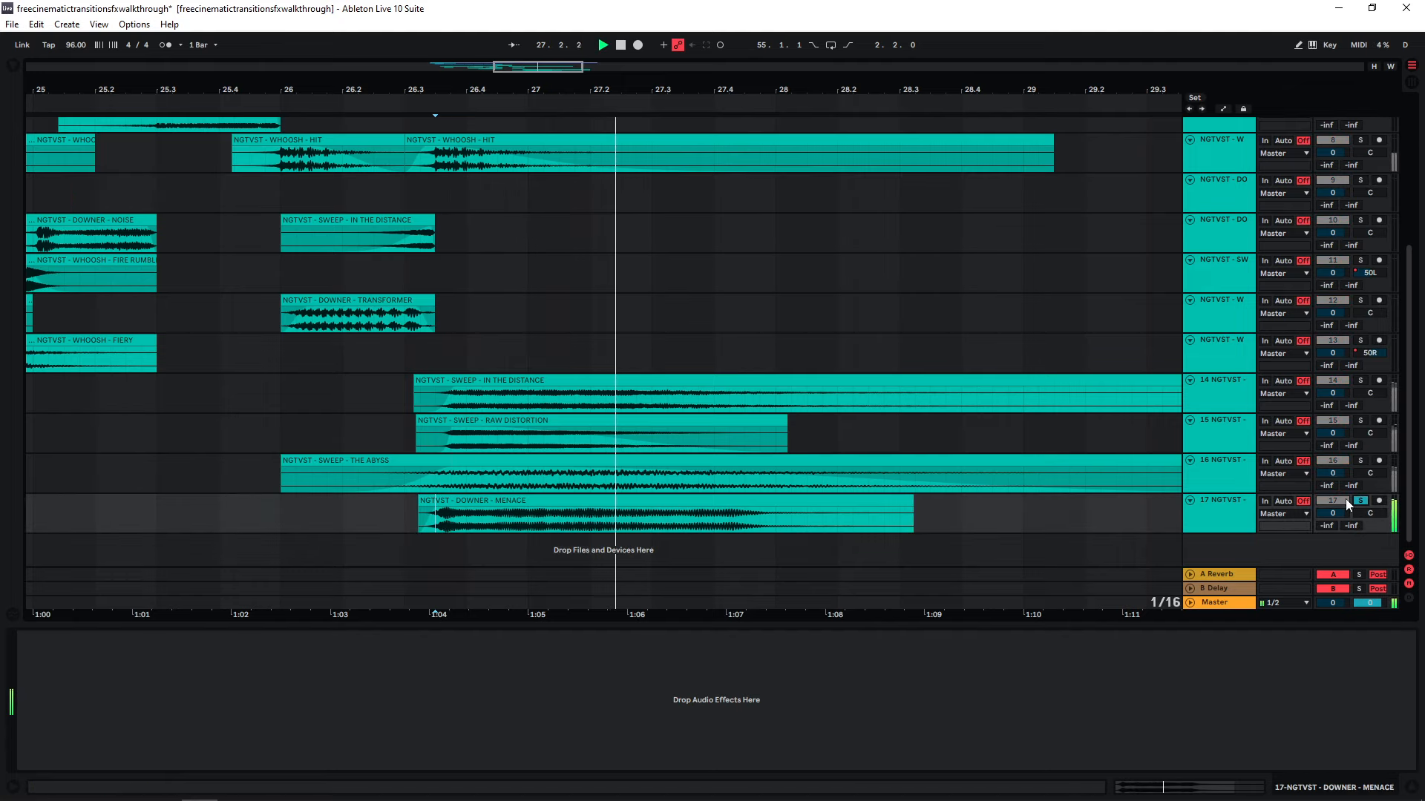
click(1361, 500)
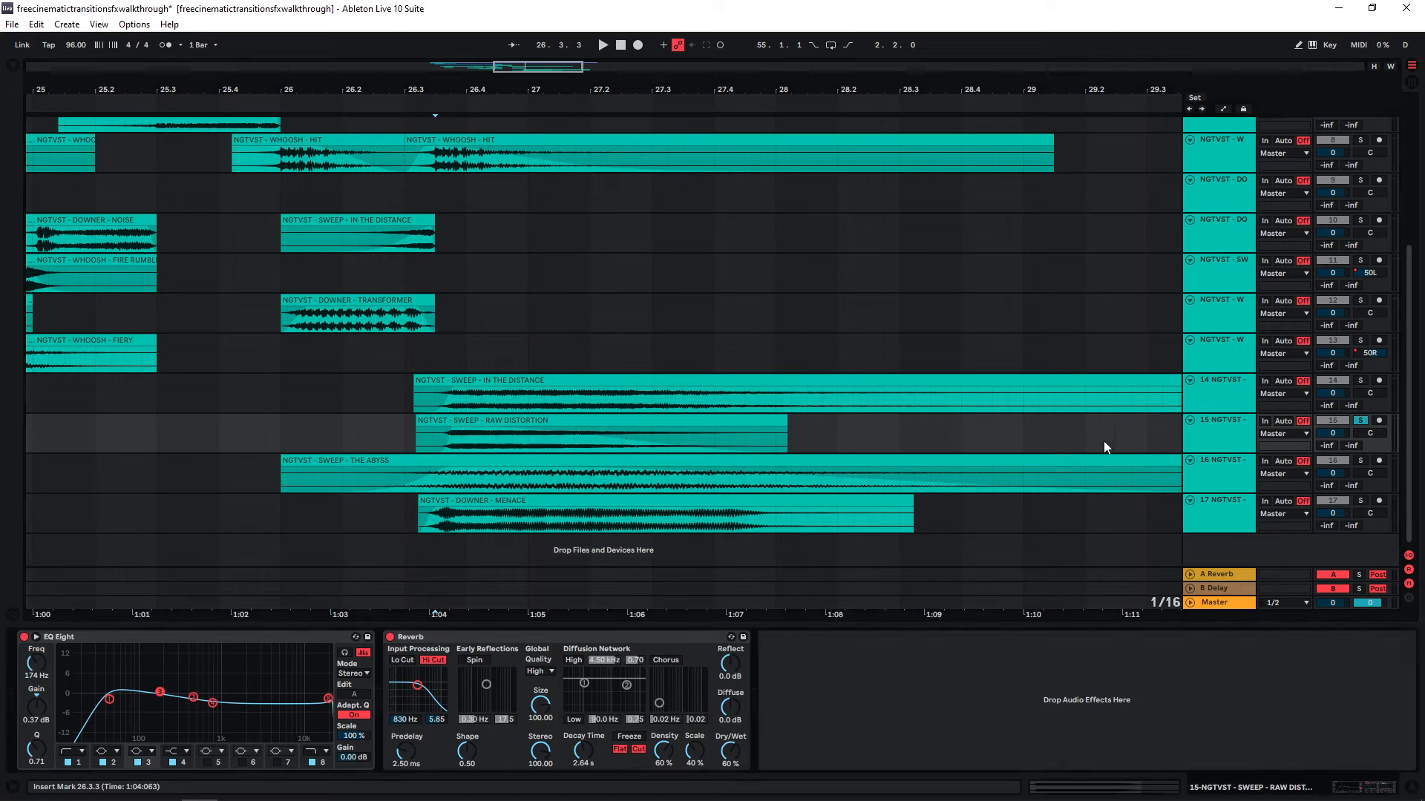
- Replay the second hit's tail to hear the Raw Distortion sweep's EQ Eight and Reverb
click(602, 44)
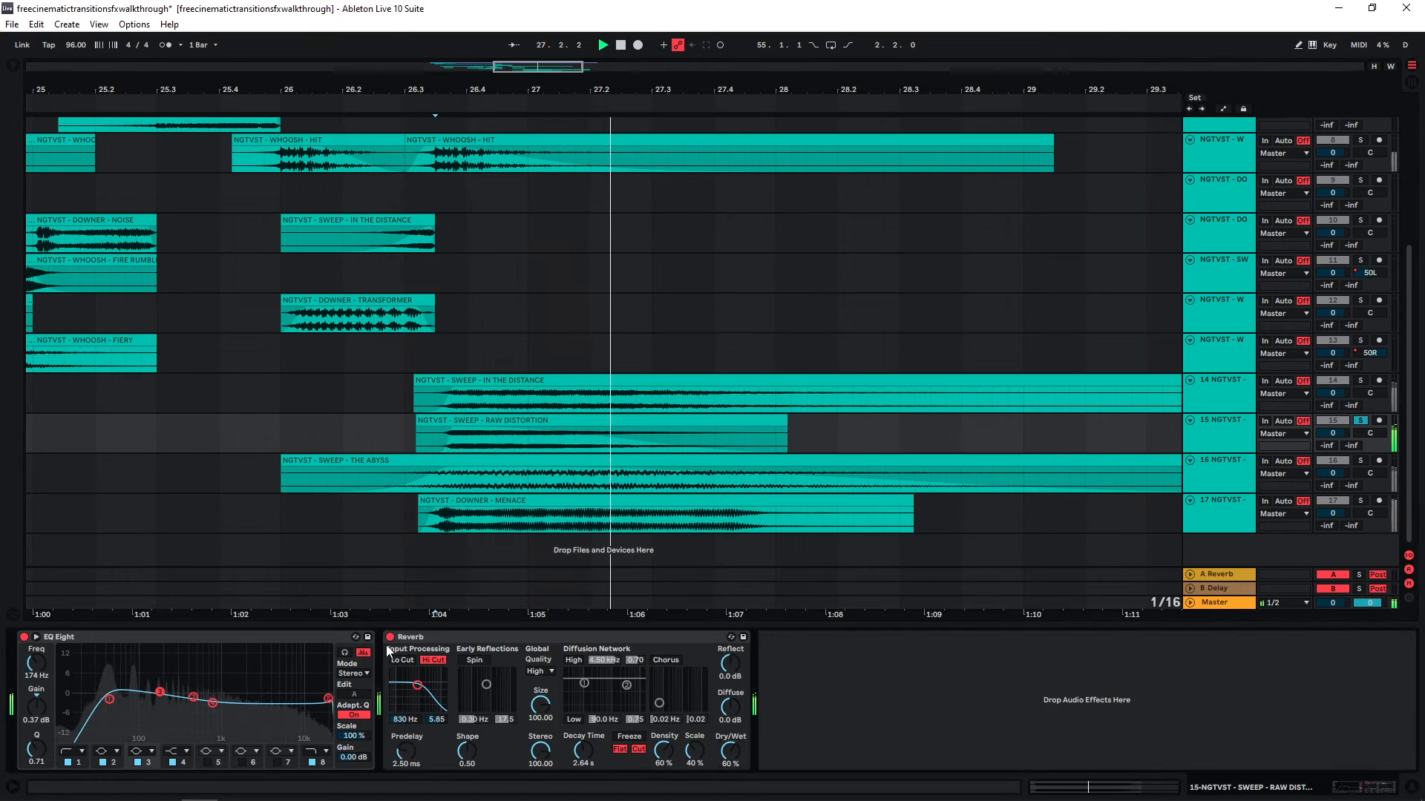
click(619, 45)
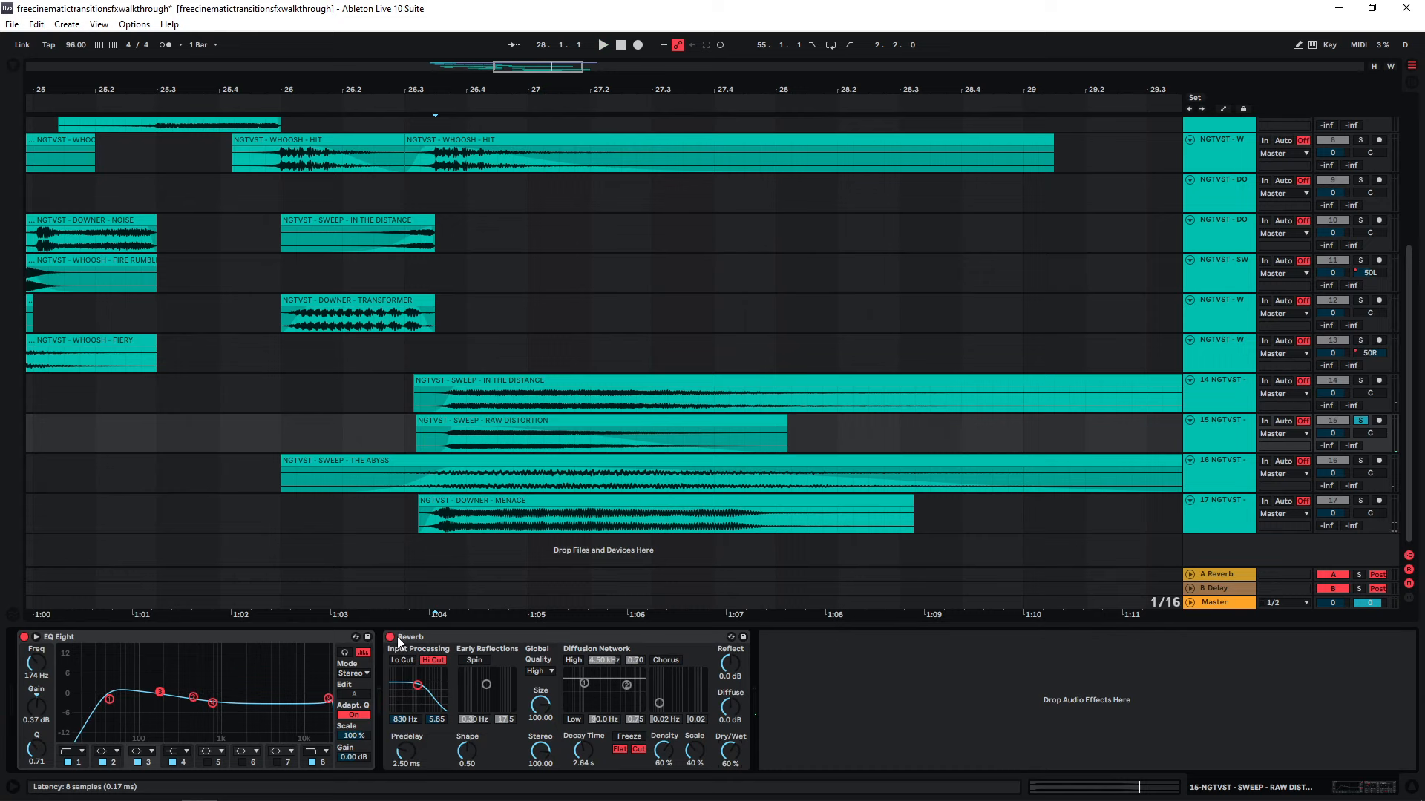